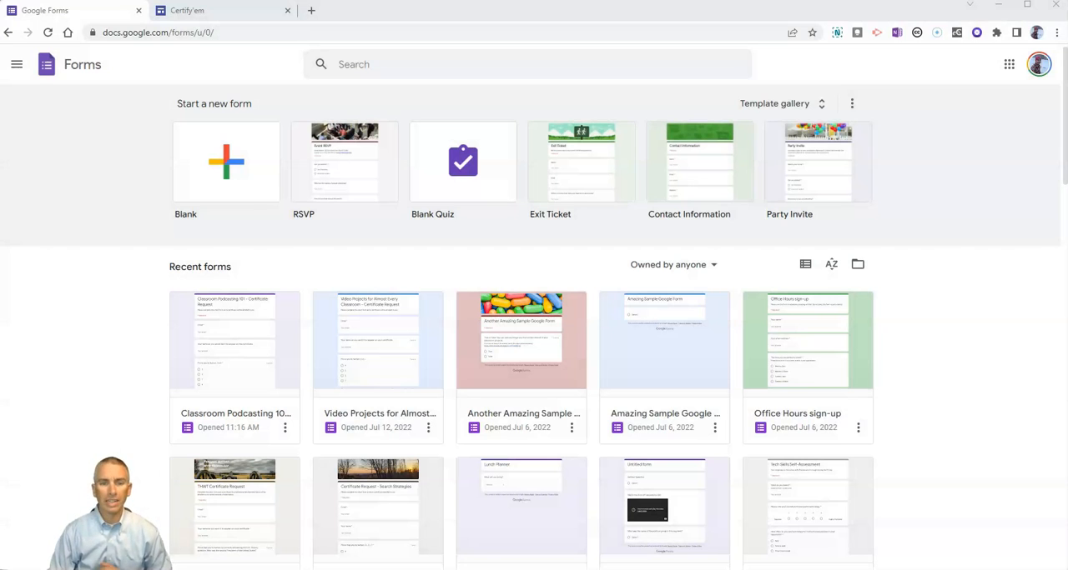
Step: Flip between the Certify'em website and the Google Forms home page
left_click(187, 10)
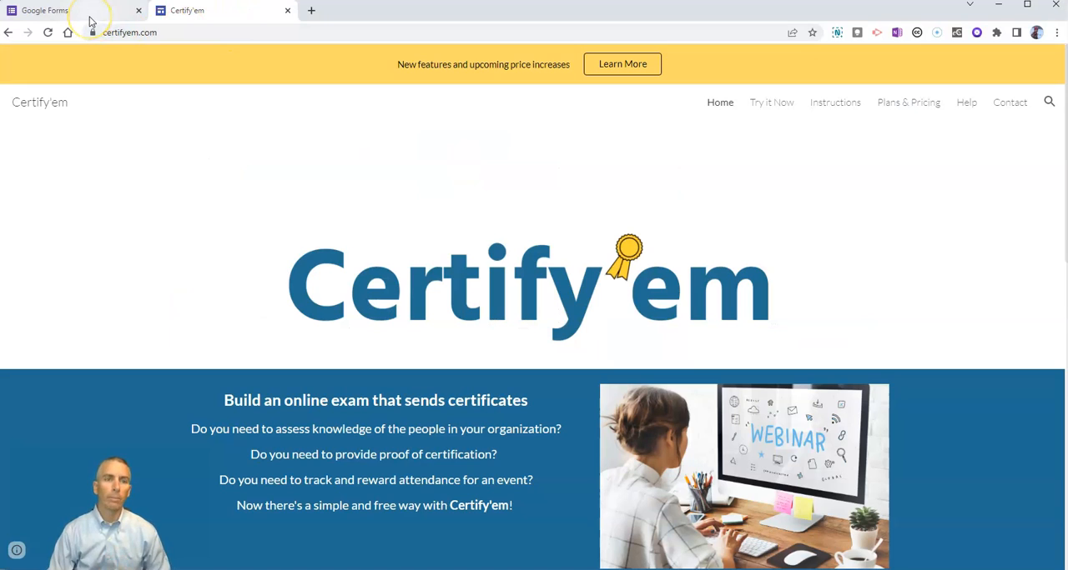
left_click(66, 10)
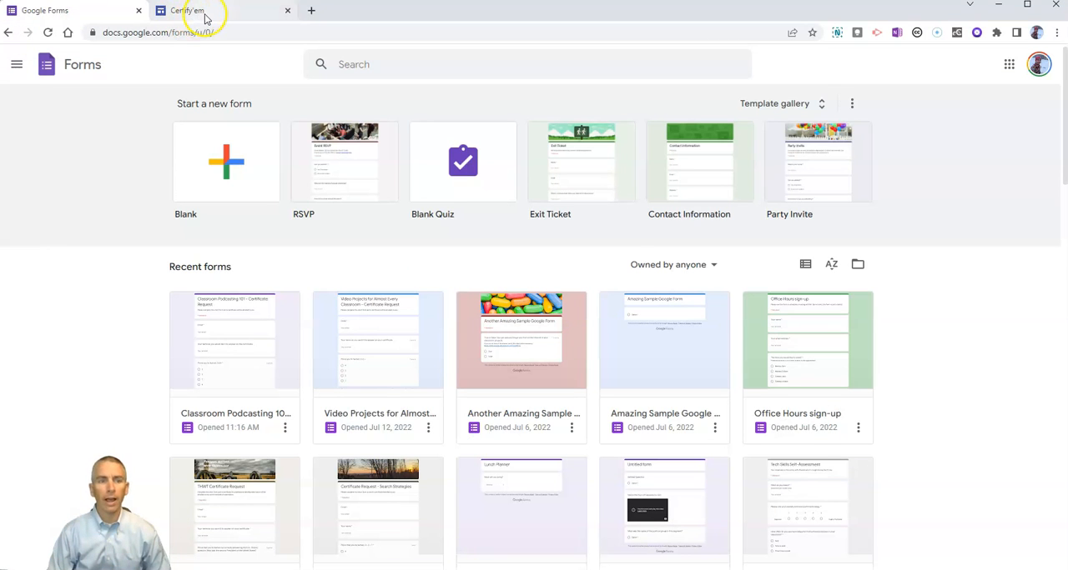
left_click(197, 10)
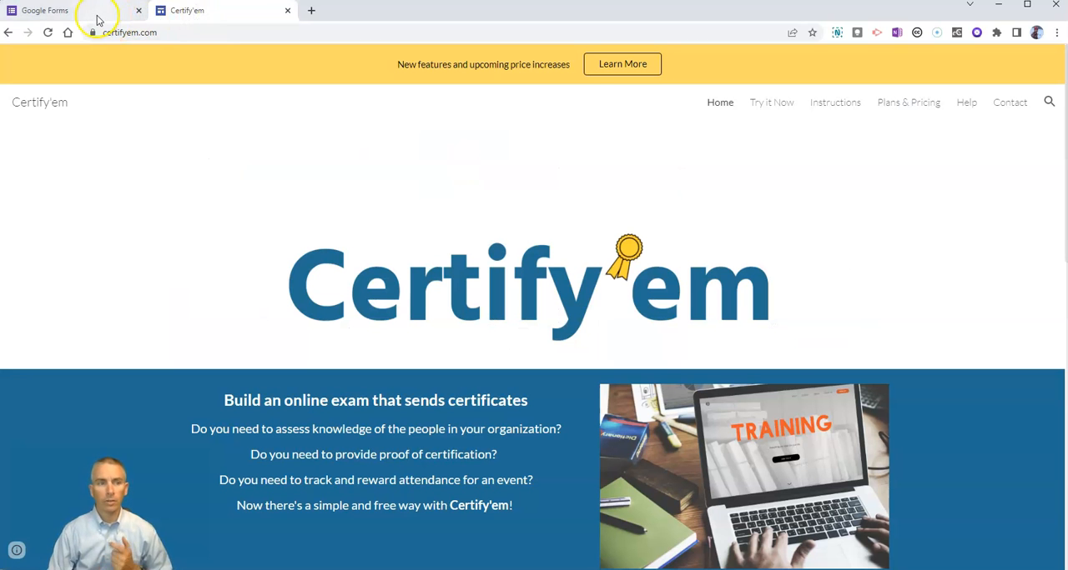
left_click(66, 10)
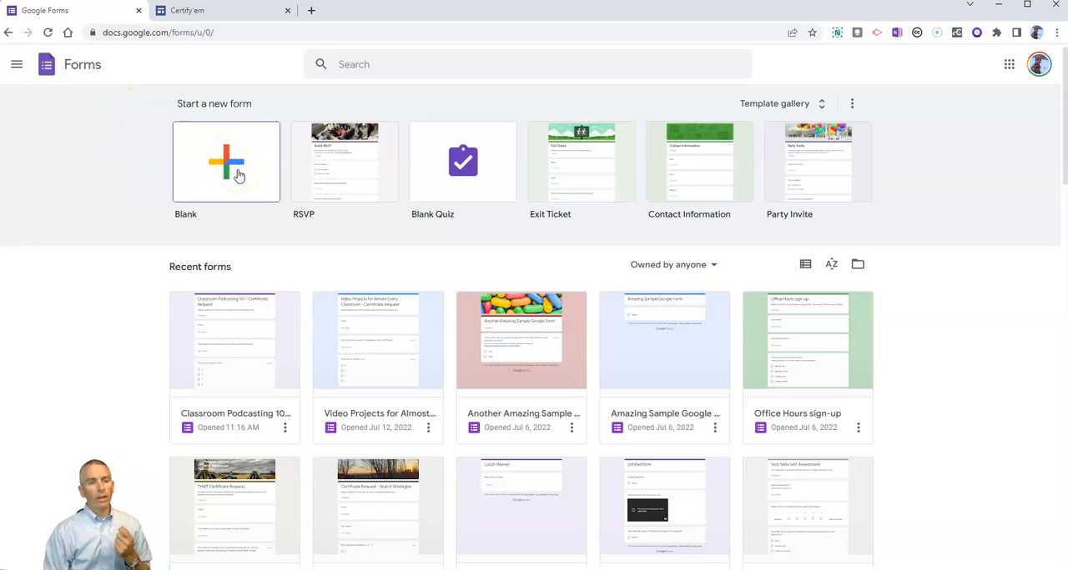
Step: Create a new blank form and title it 'Demo Certificate Quiz'
left_click(225, 162)
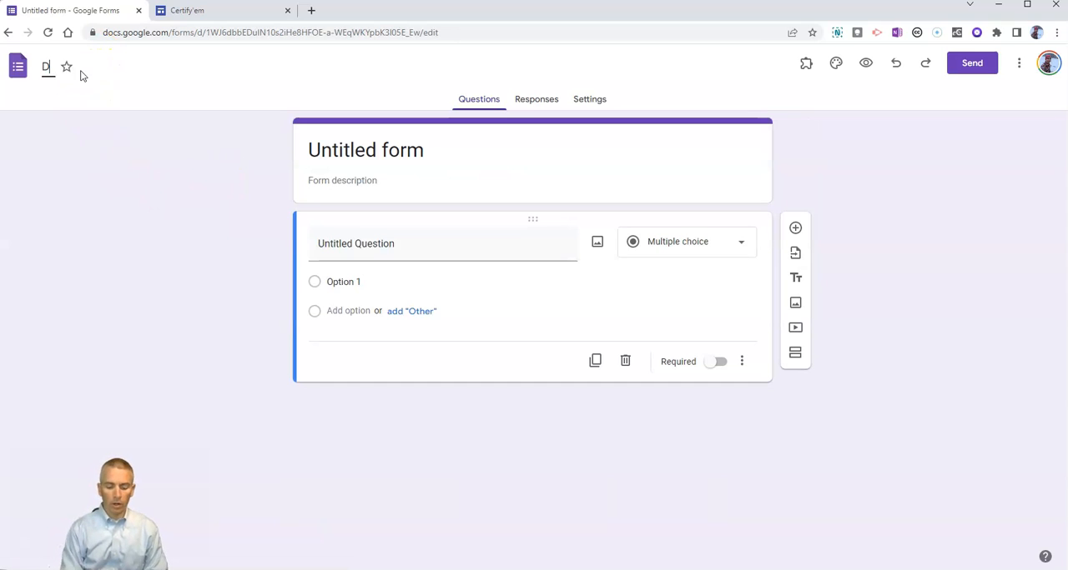
type("Demo Gen")
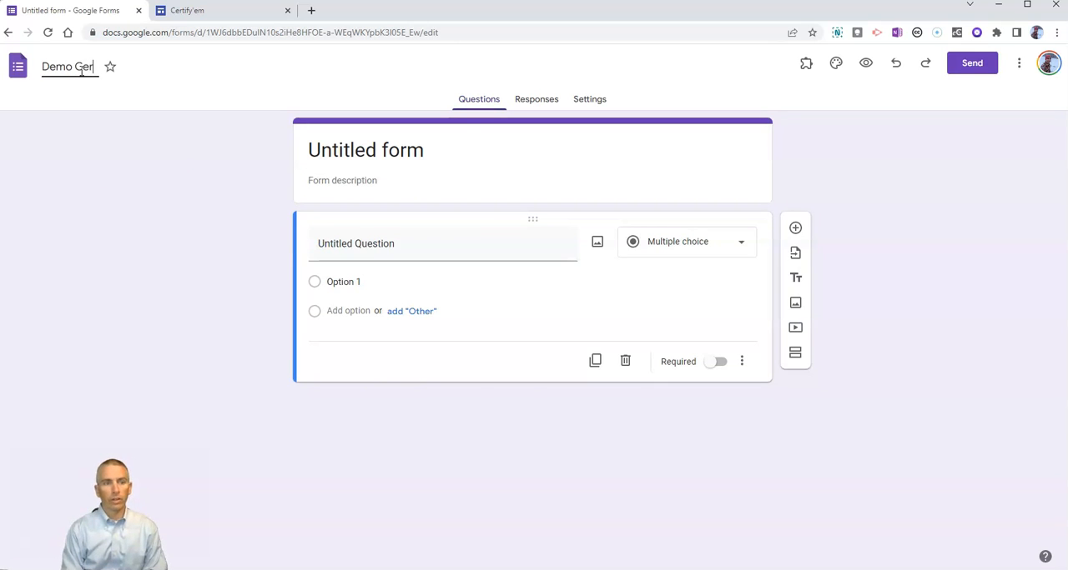
type("ertificate Q")
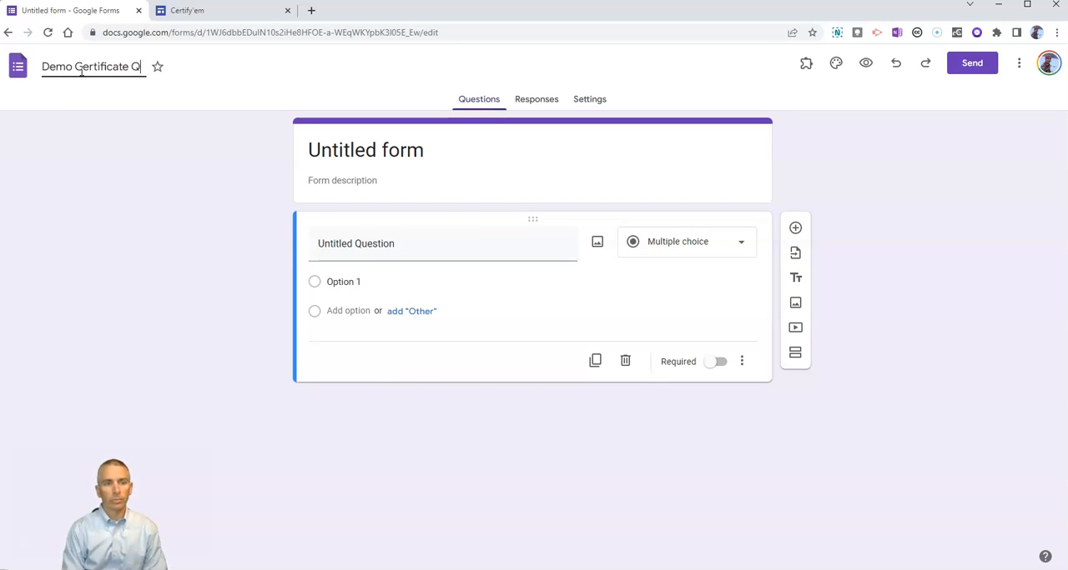
type("uiz")
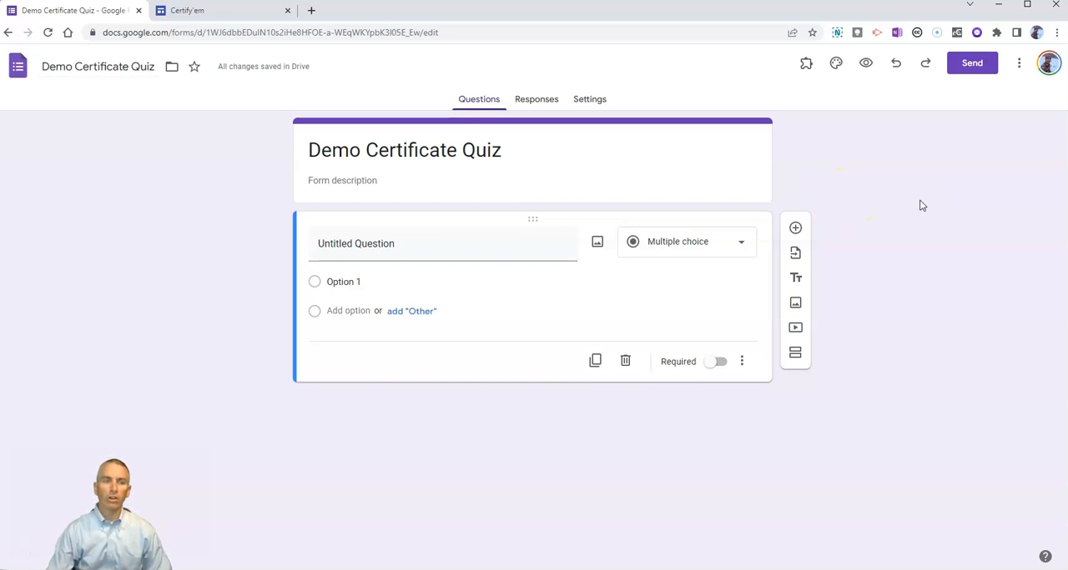
Step: Switch on 'Make this a quiz' in Settings so questions carry points and answer keys
left_click(591, 99)
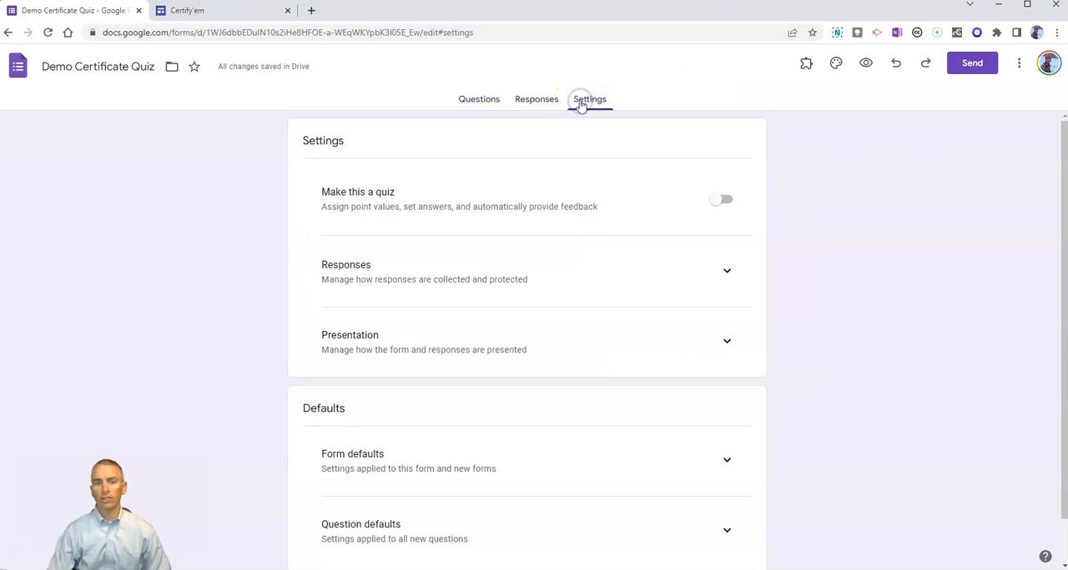
left_click(720, 201)
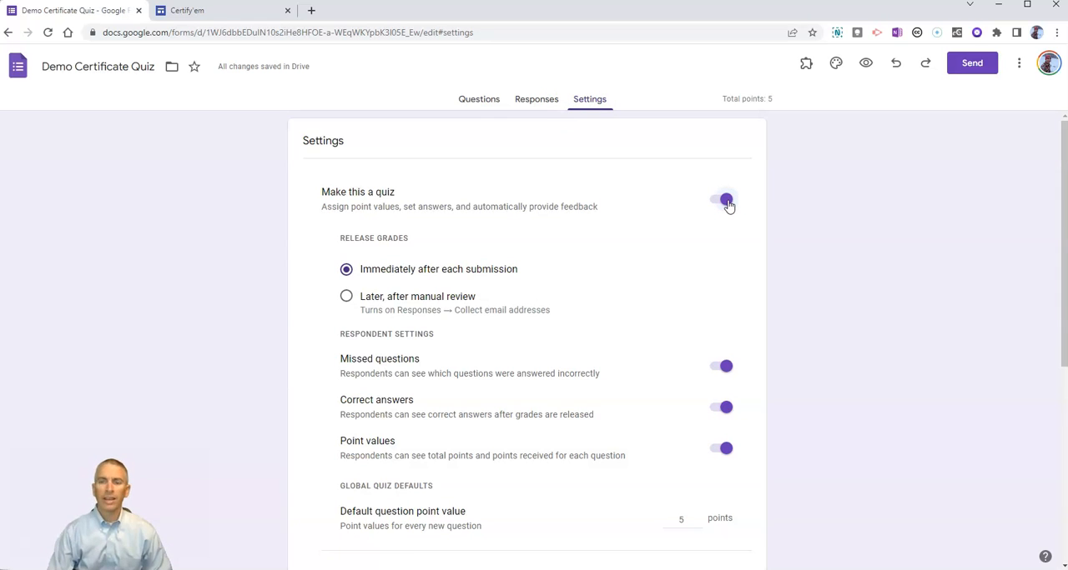
mouse_move(769, 234)
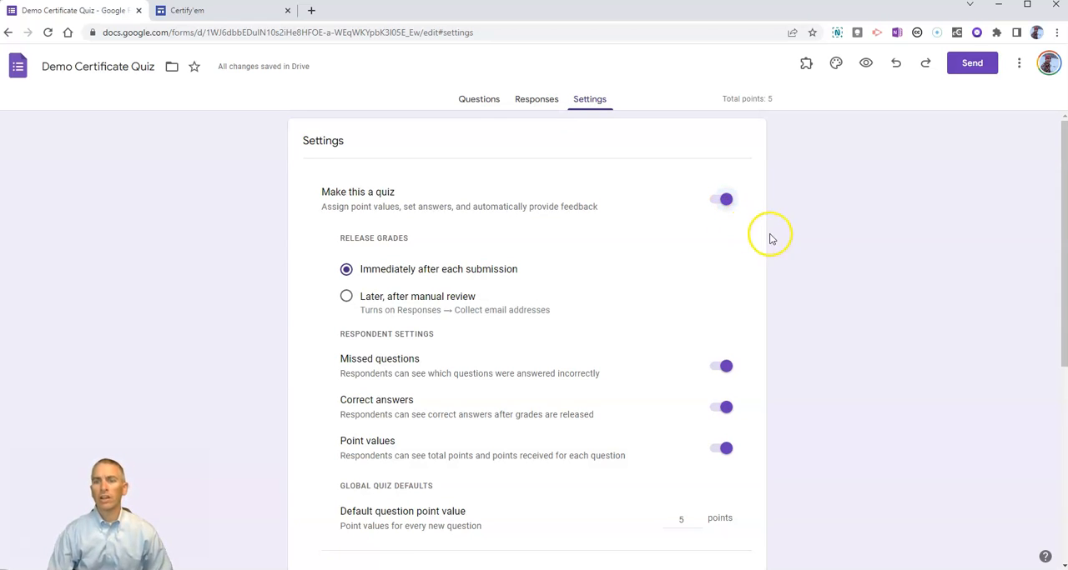
left_click(479, 99)
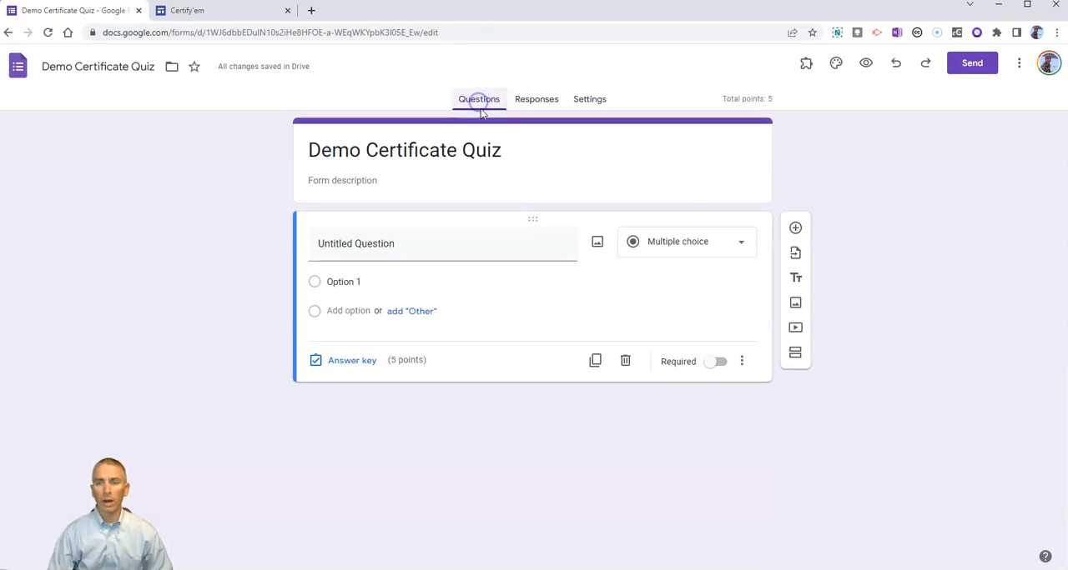
Step: Check the installed add-ons and confirm quiz mode in Settings, returning to Questions
left_click(806, 63)
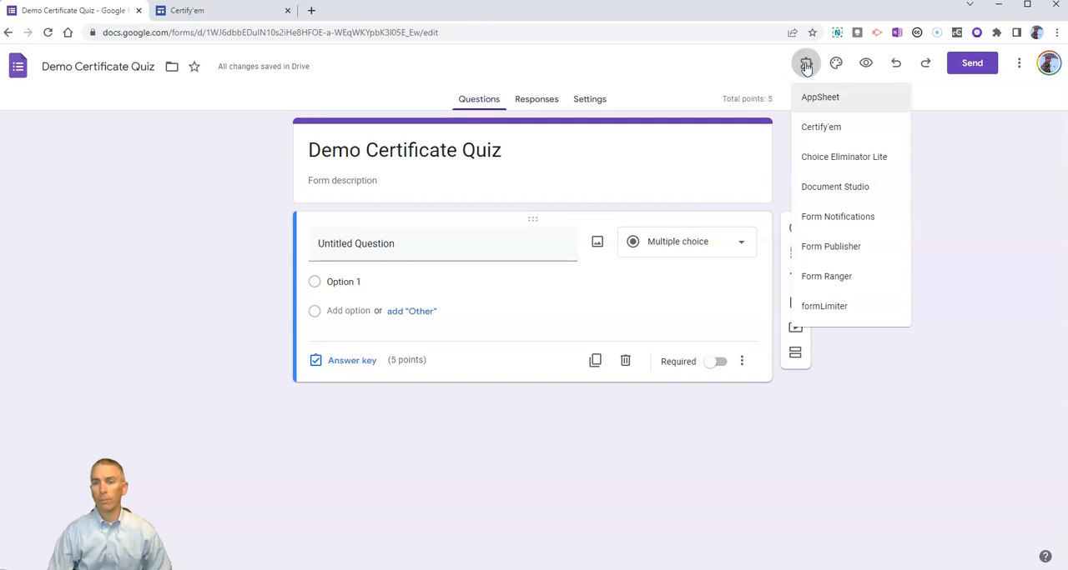
mouse_move(820, 127)
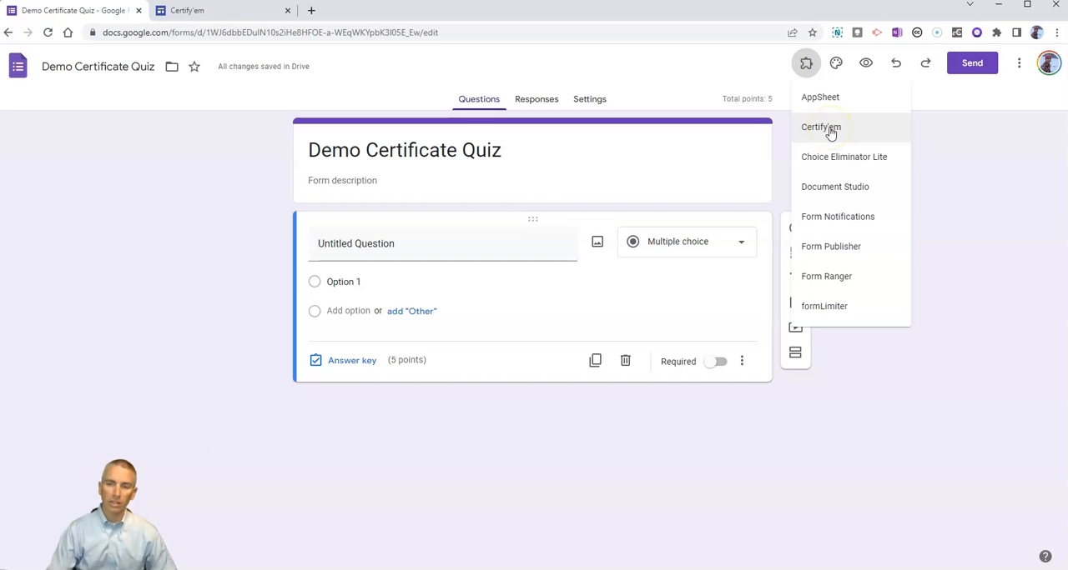
mouse_move(964, 182)
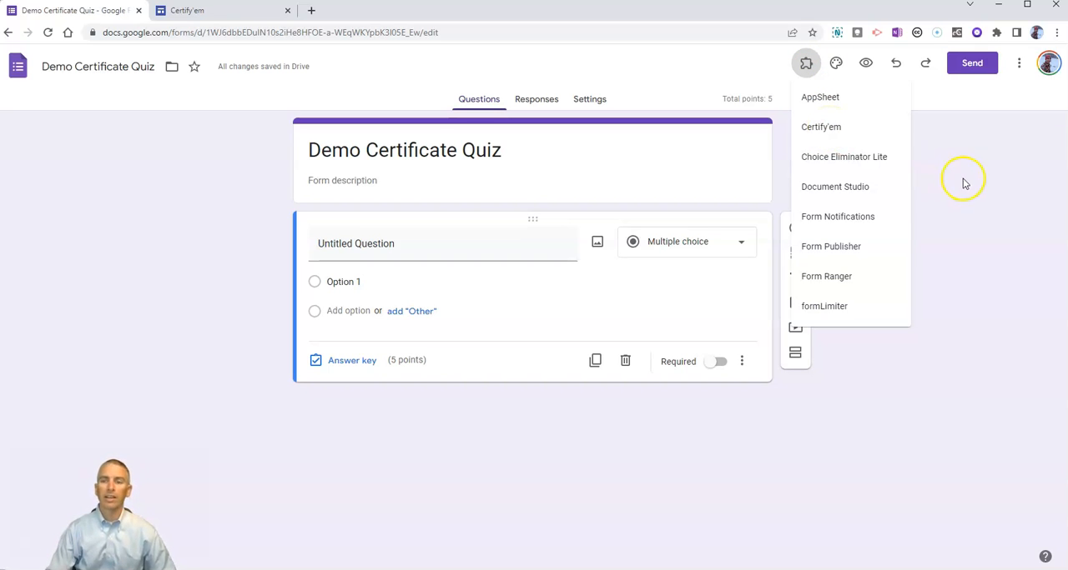
left_click(958, 180)
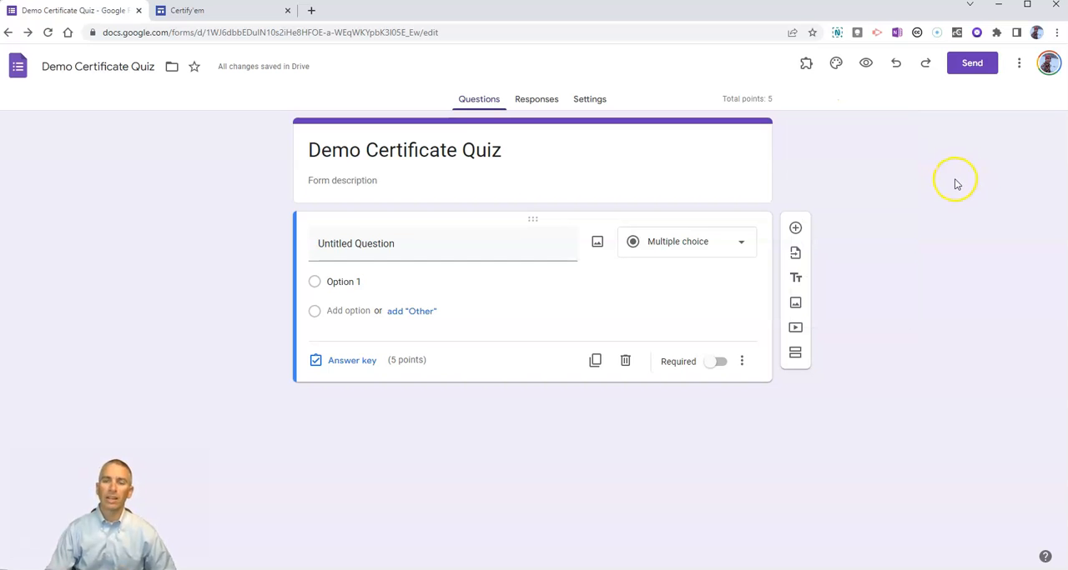
left_click(589, 98)
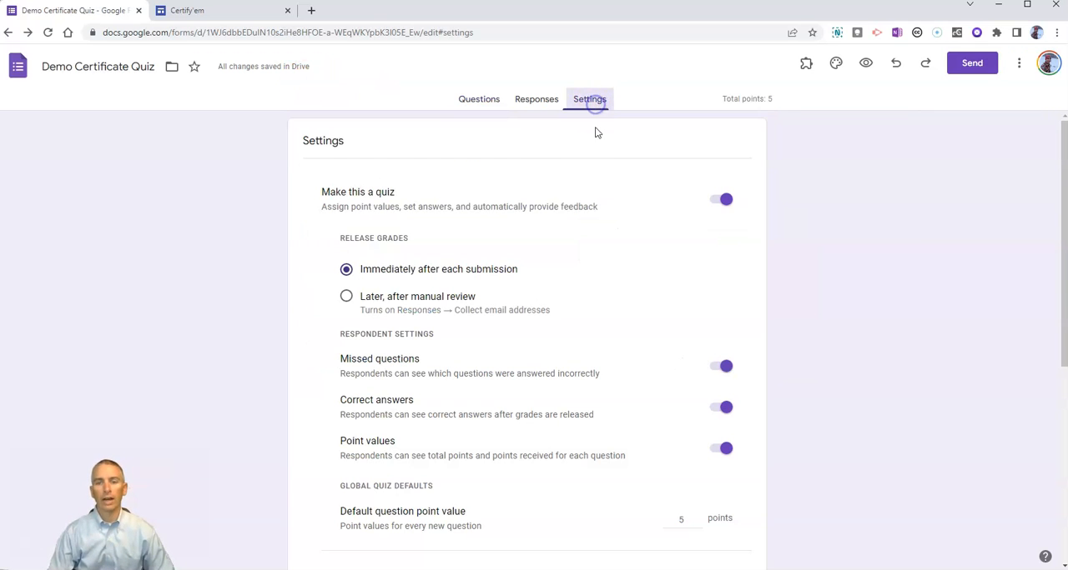
mouse_move(477, 98)
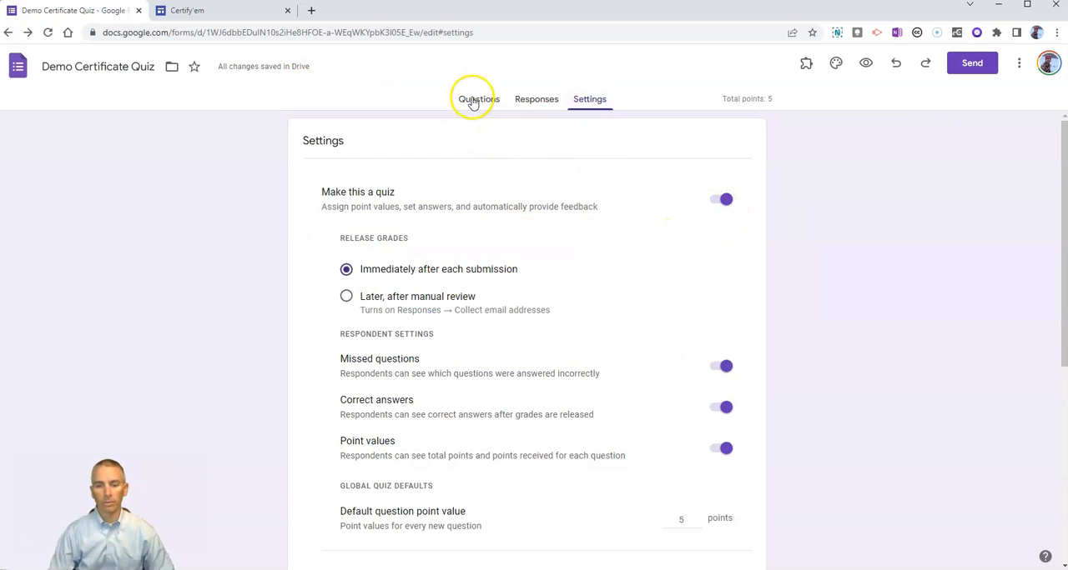
left_click(479, 98)
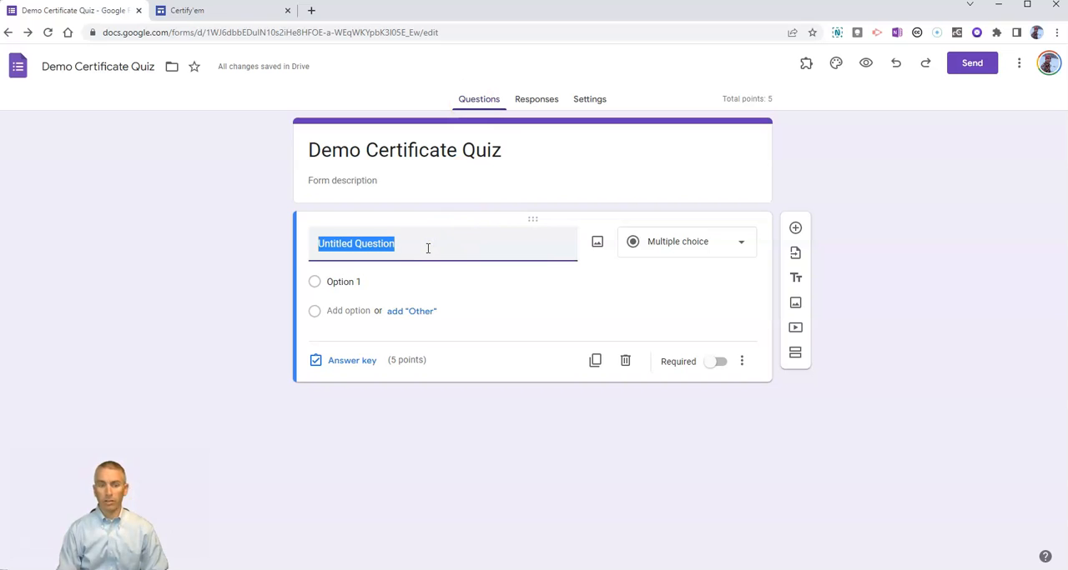
Step: Make the first question a required short-answer 'Your Name' item worth 0 points
type("Your Name")
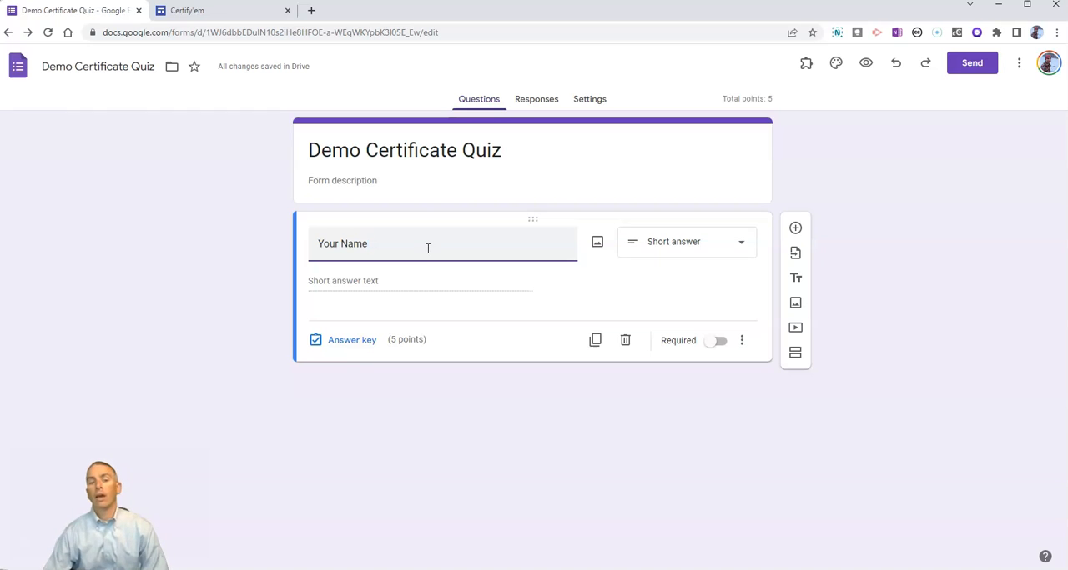
left_click(717, 340)
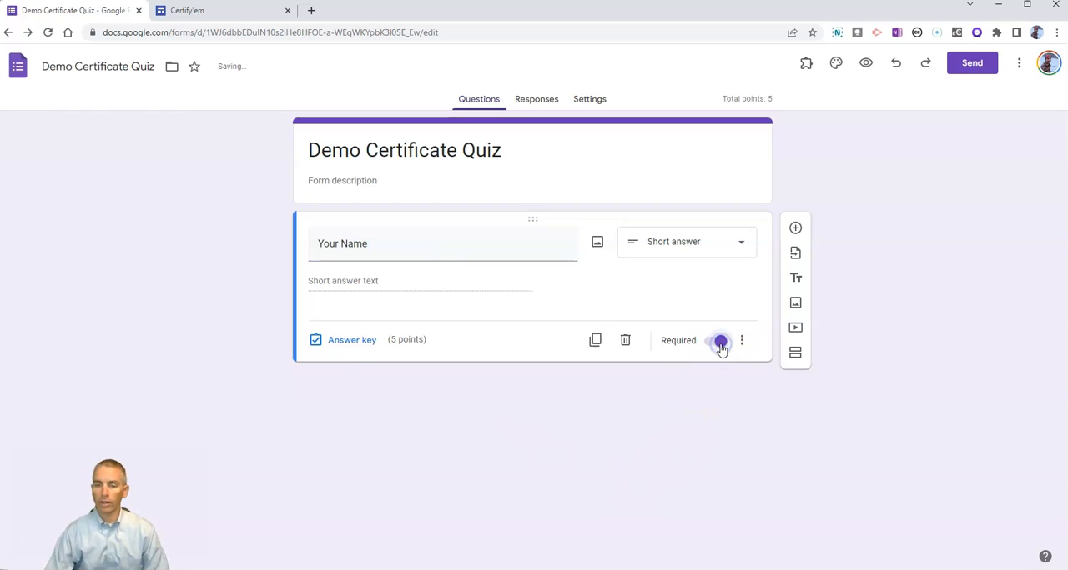
left_click(350, 340)
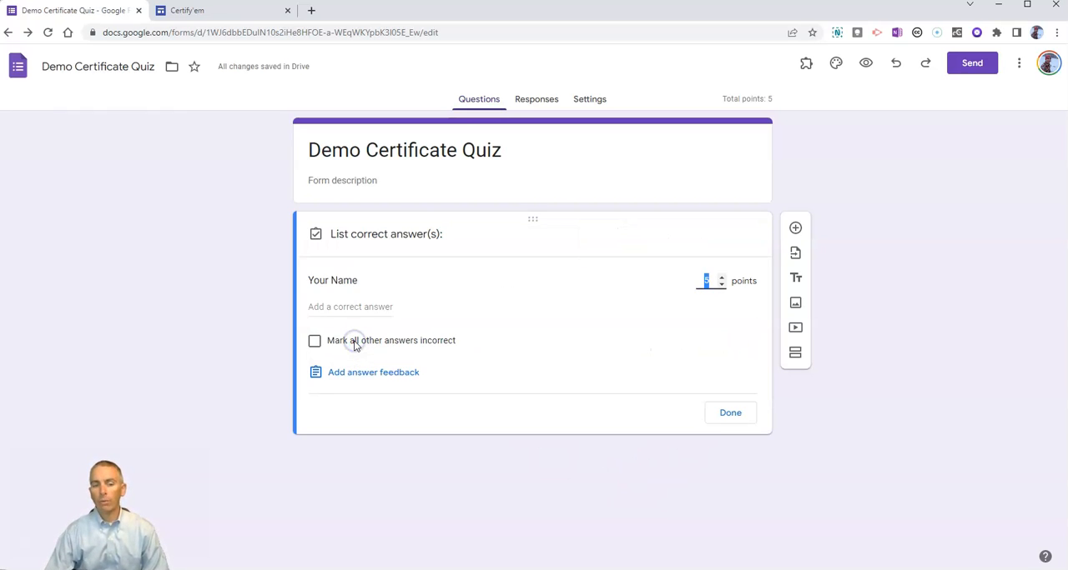
left_click(707, 280)
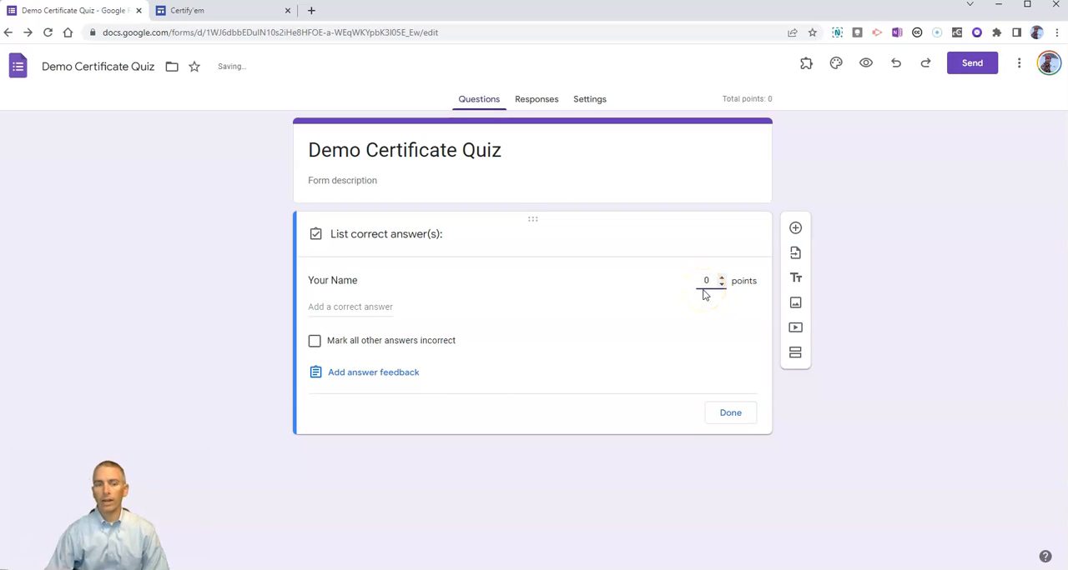
left_click(731, 414)
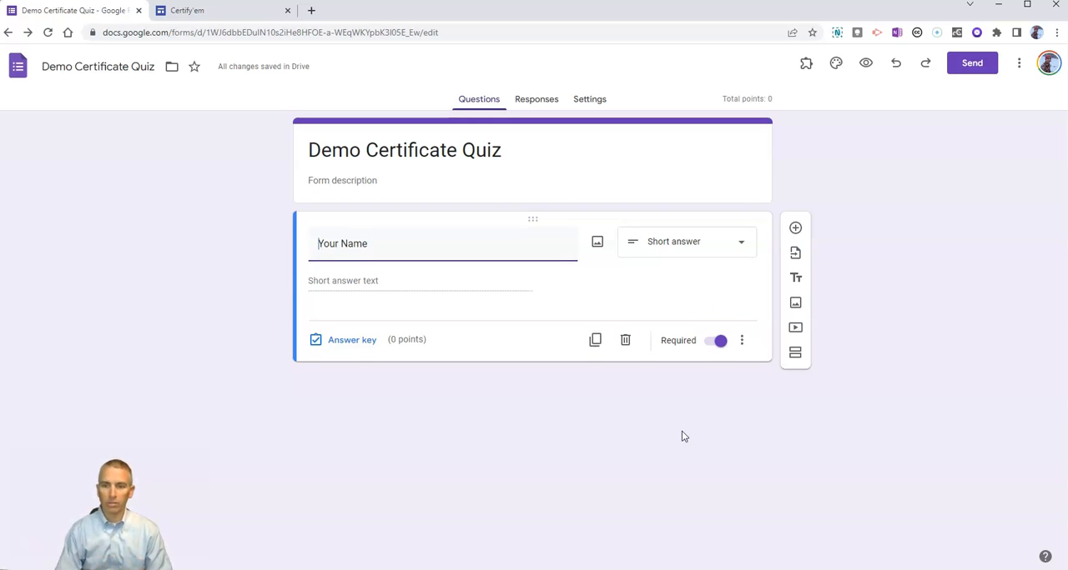
Step: Add a new question 'What color is the sky on a sunny day?'
left_click(794, 227)
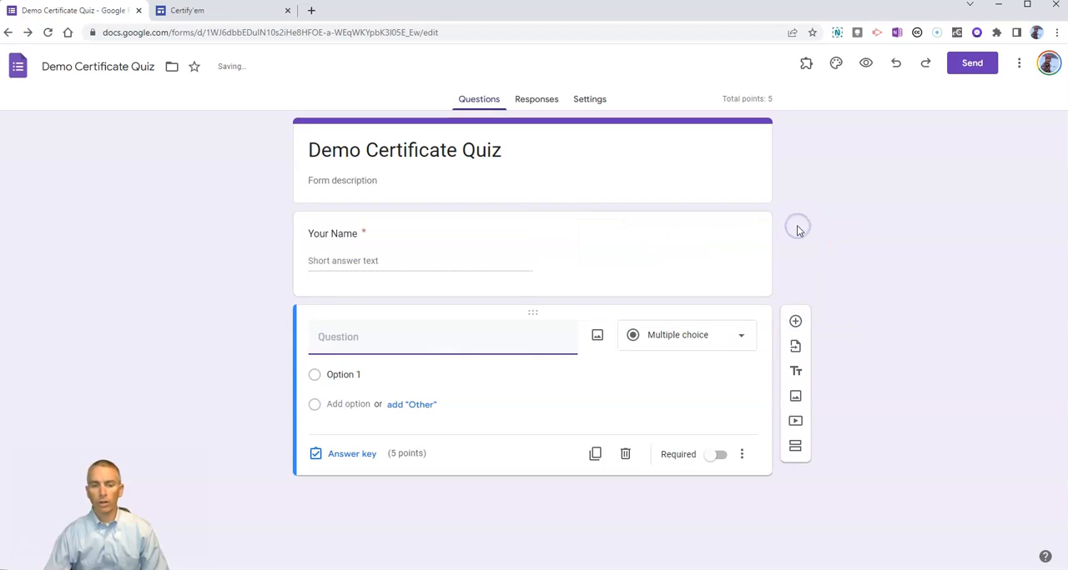
type("Wha")
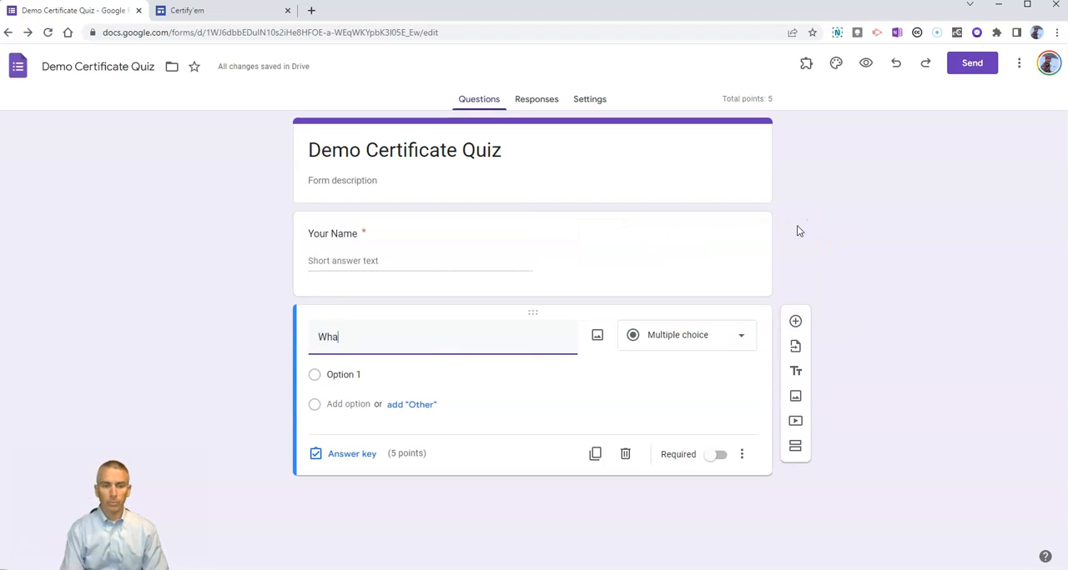
type("t color is the")
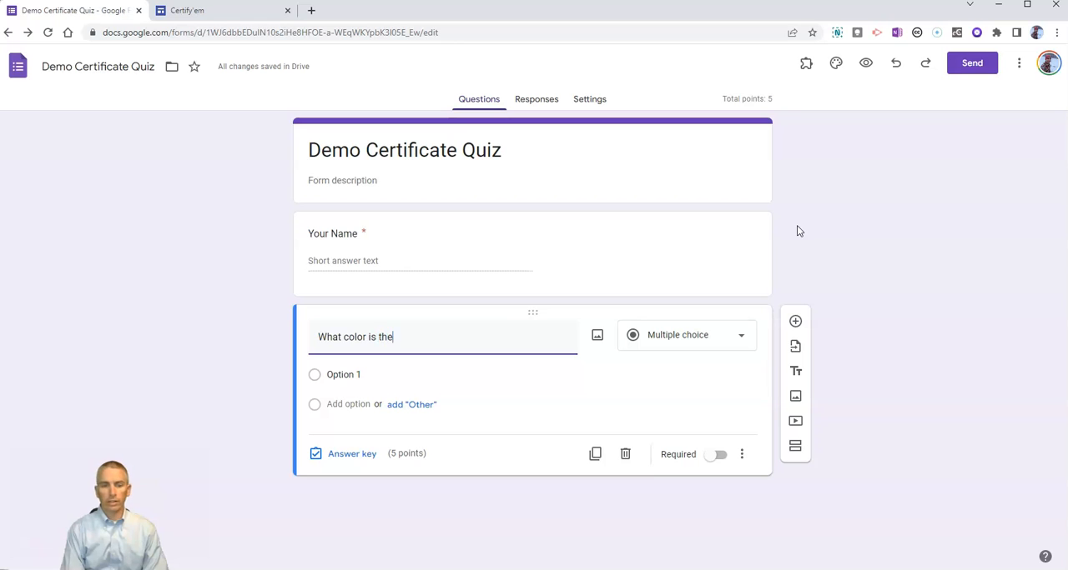
type("shy o")
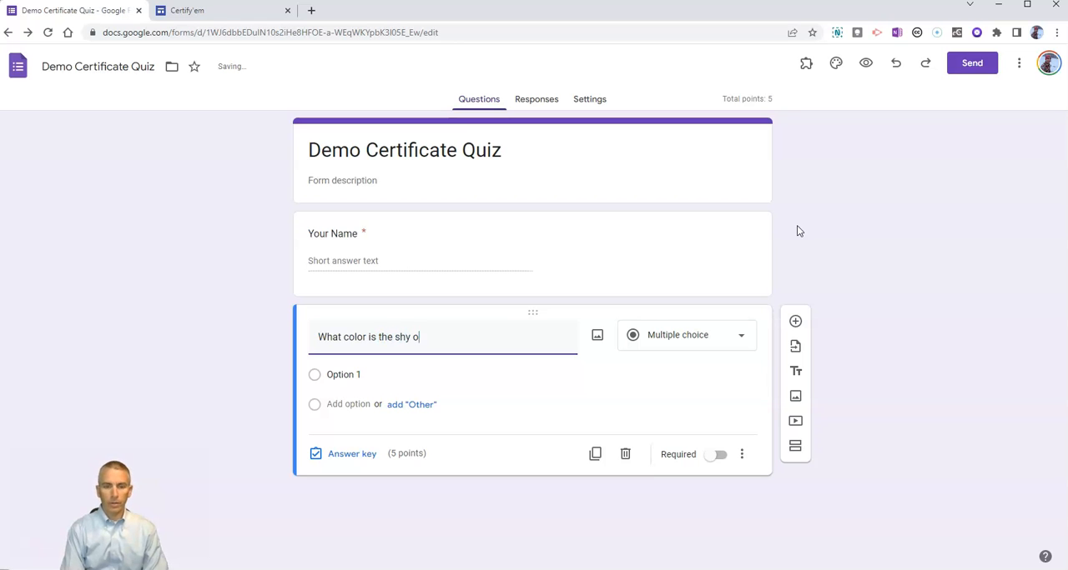
key("Backspace")
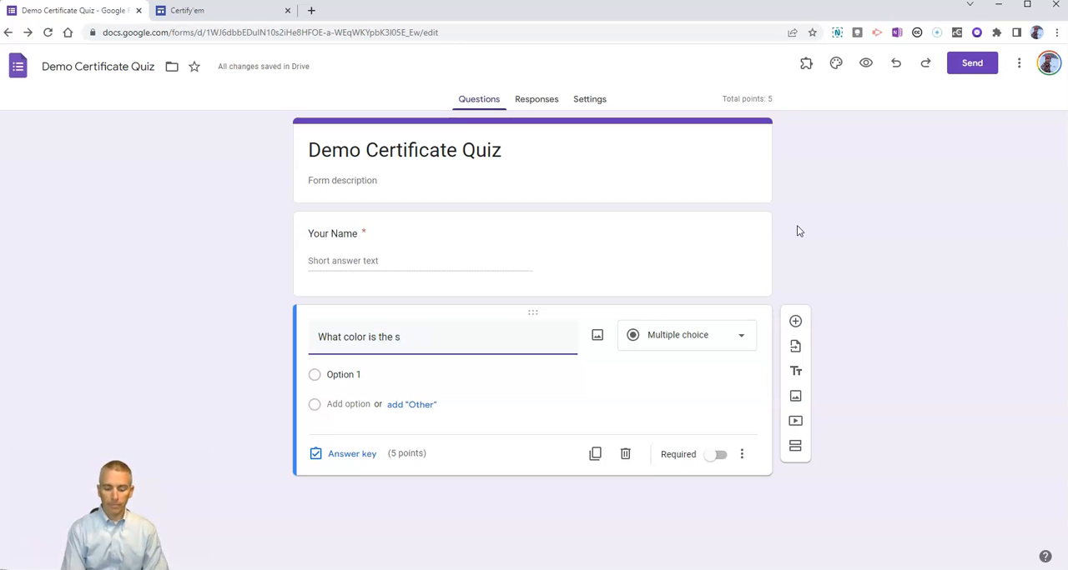
type("ky on a sun")
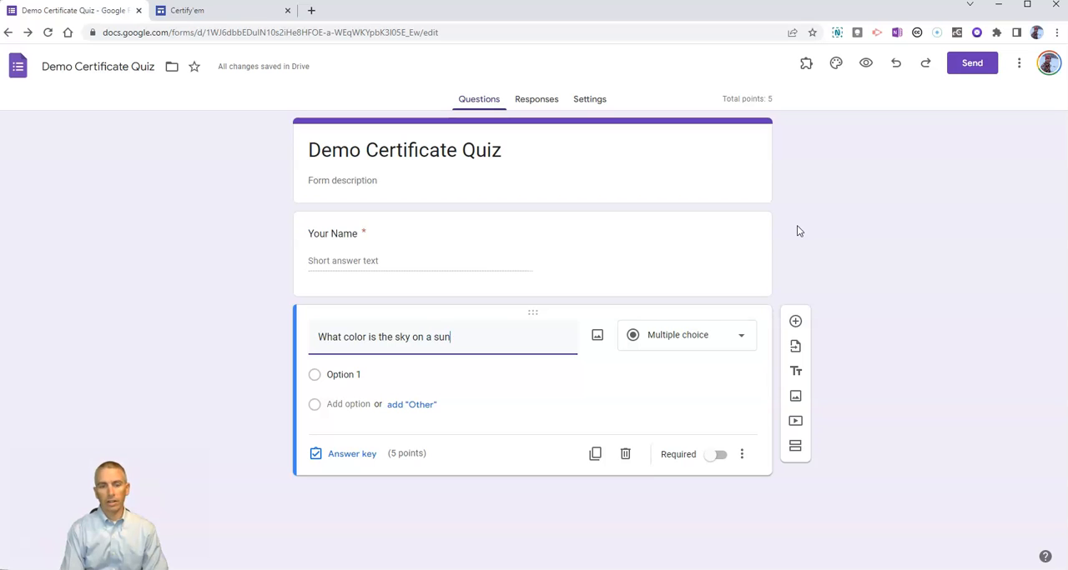
type("ny day?")
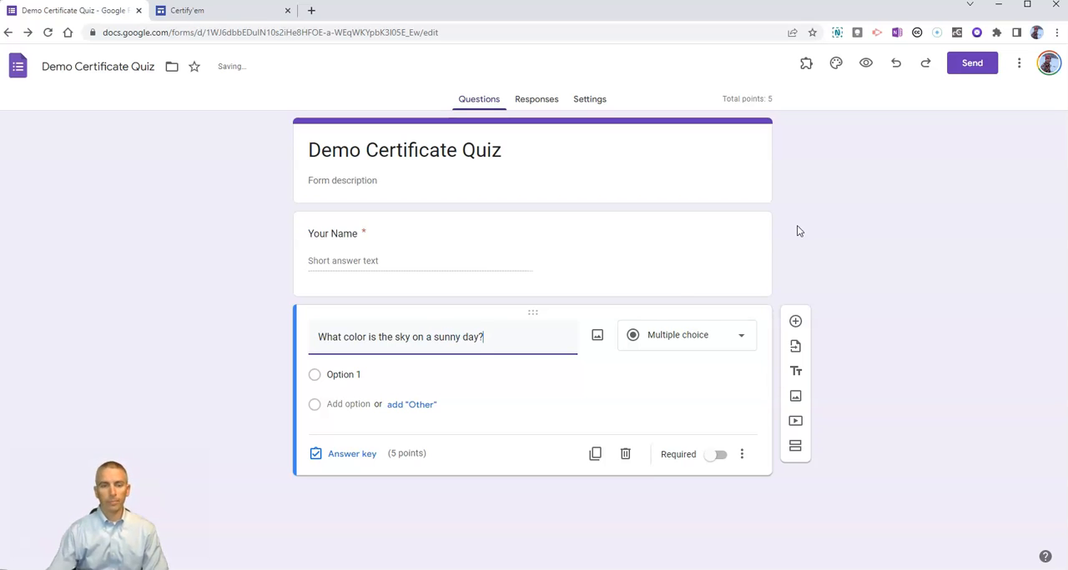
Step: Give it the choices Blue, Green and Black and make it required
type("B")
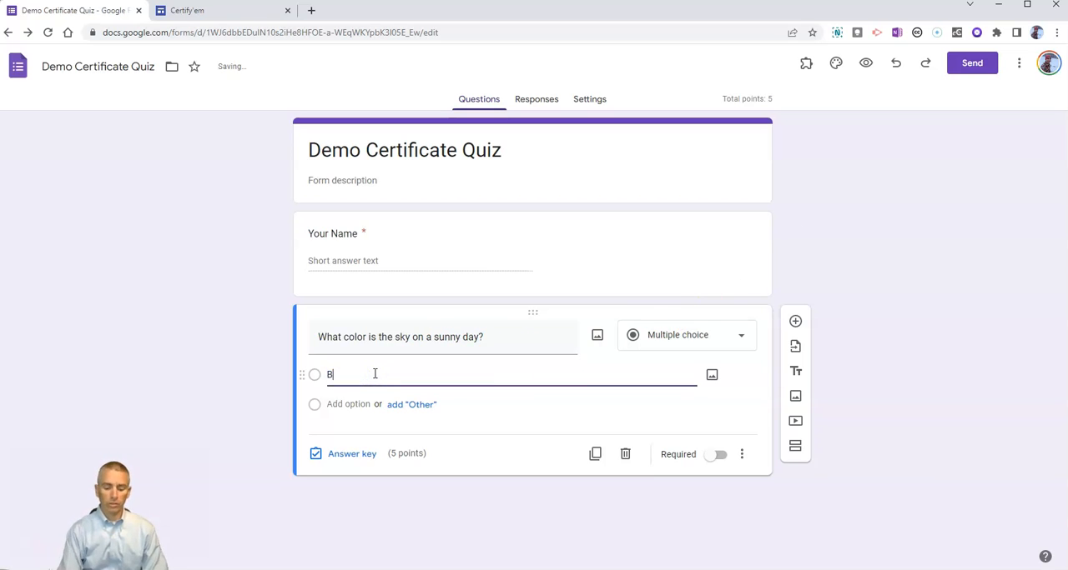
type("lue")
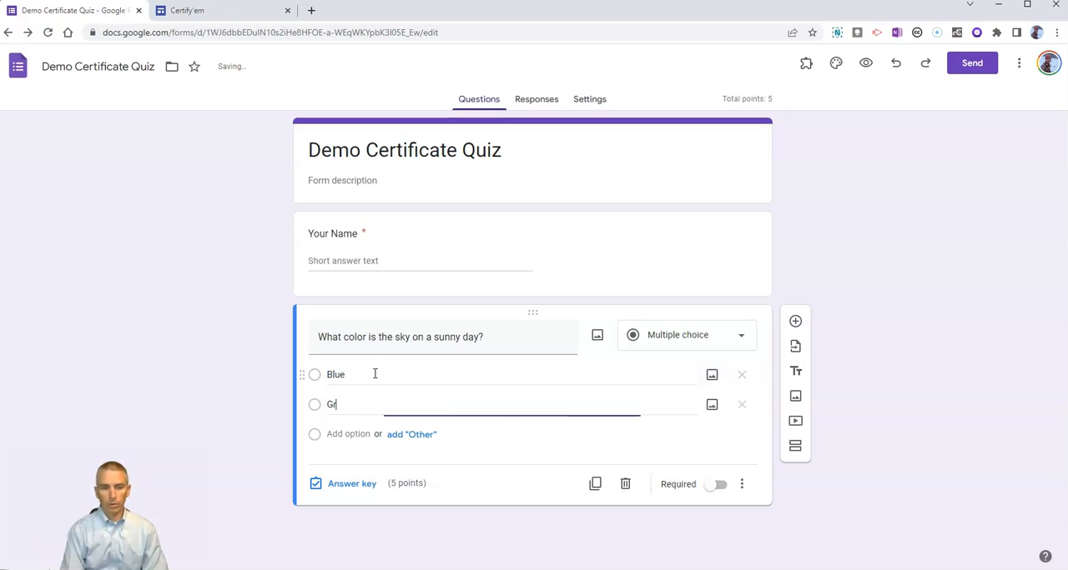
type("een")
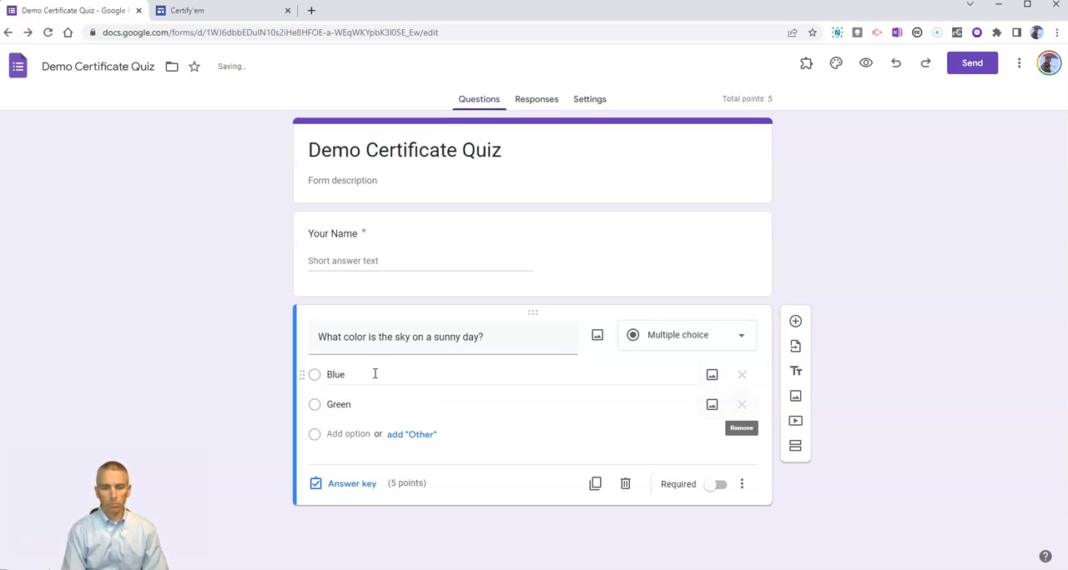
type("Black")
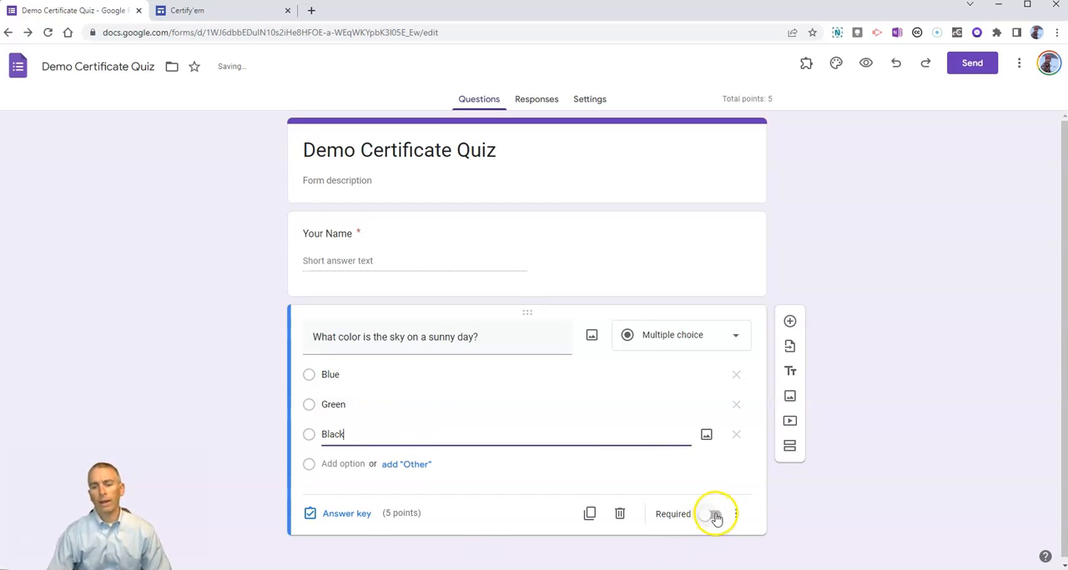
left_click(710, 514)
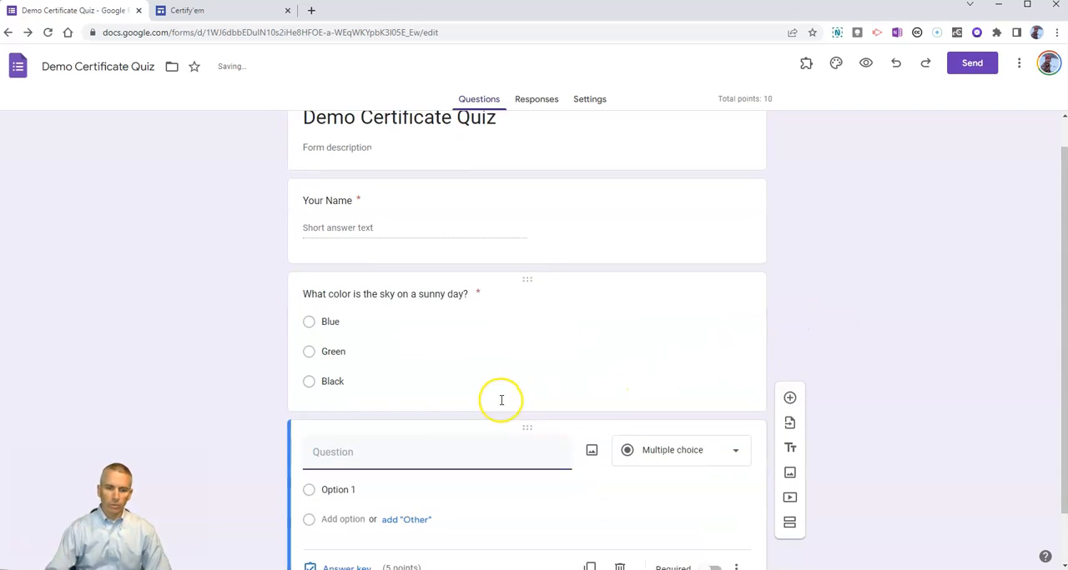
Step: Enter the question 'What is the tallest mountain in the world?'
type("What")
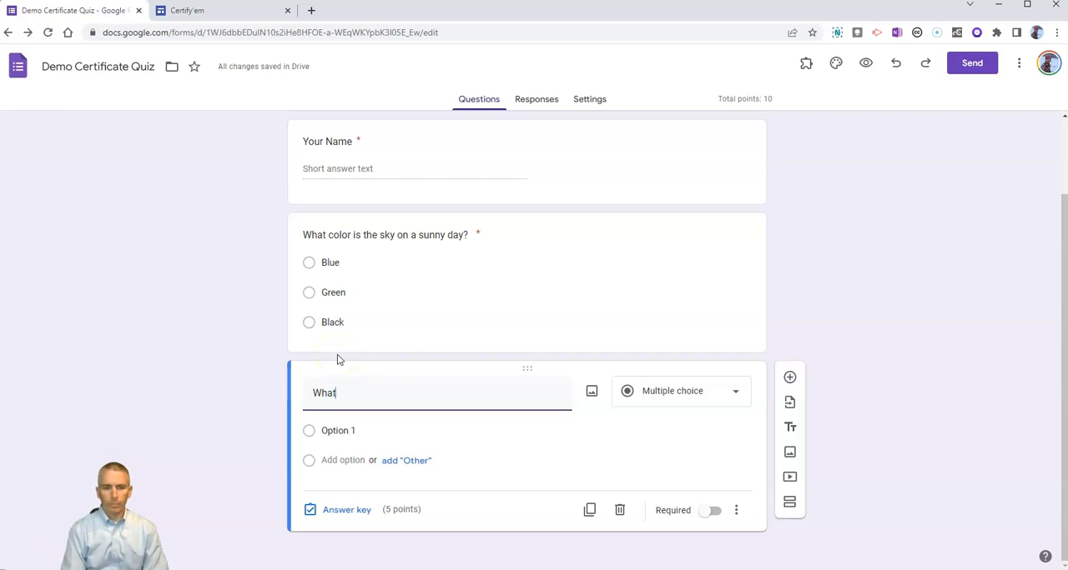
type("i")
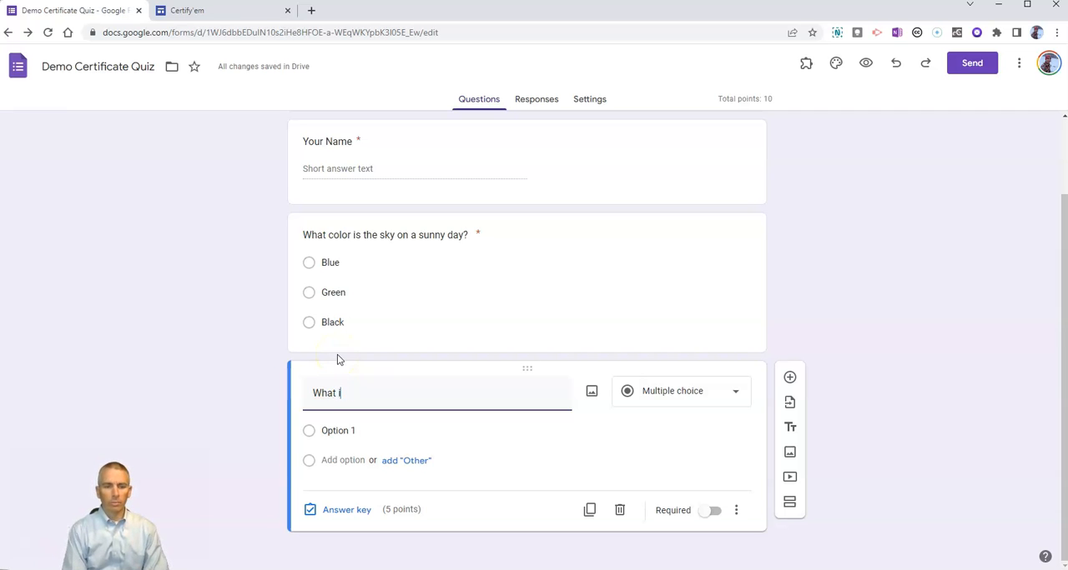
type("s the talle")
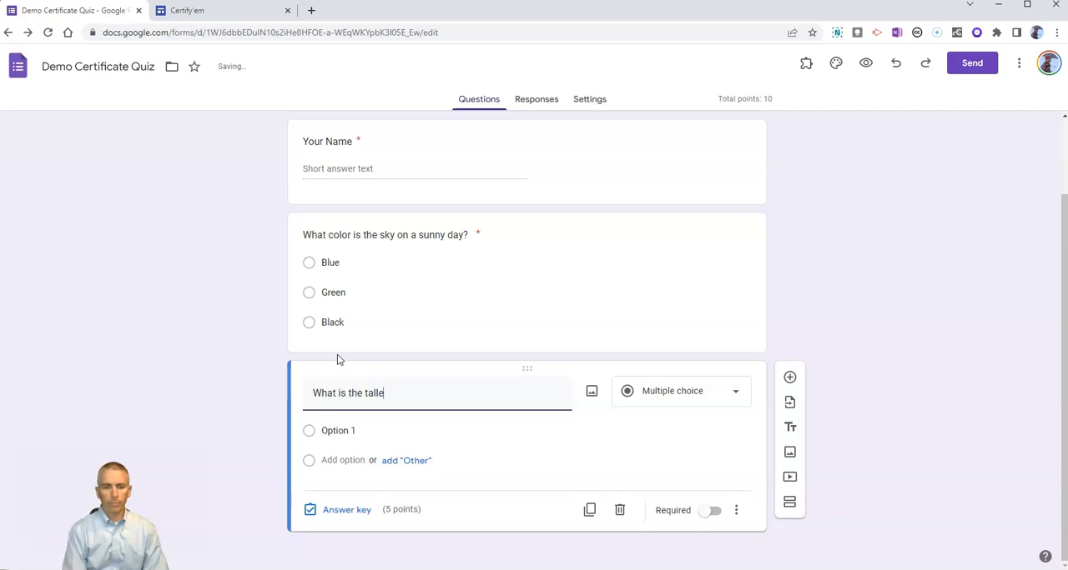
type("st mountain in the")
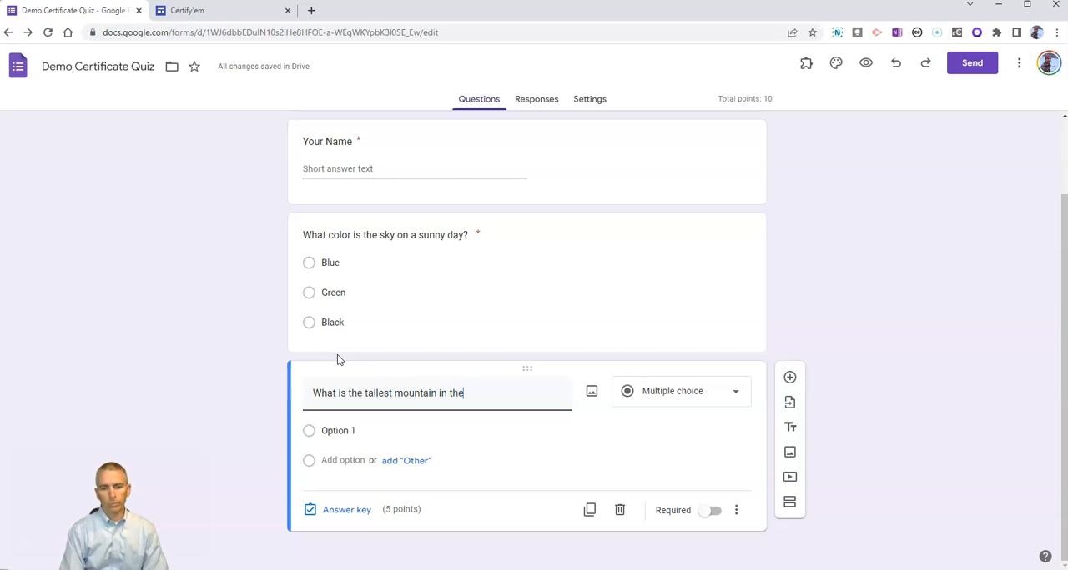
type("world?")
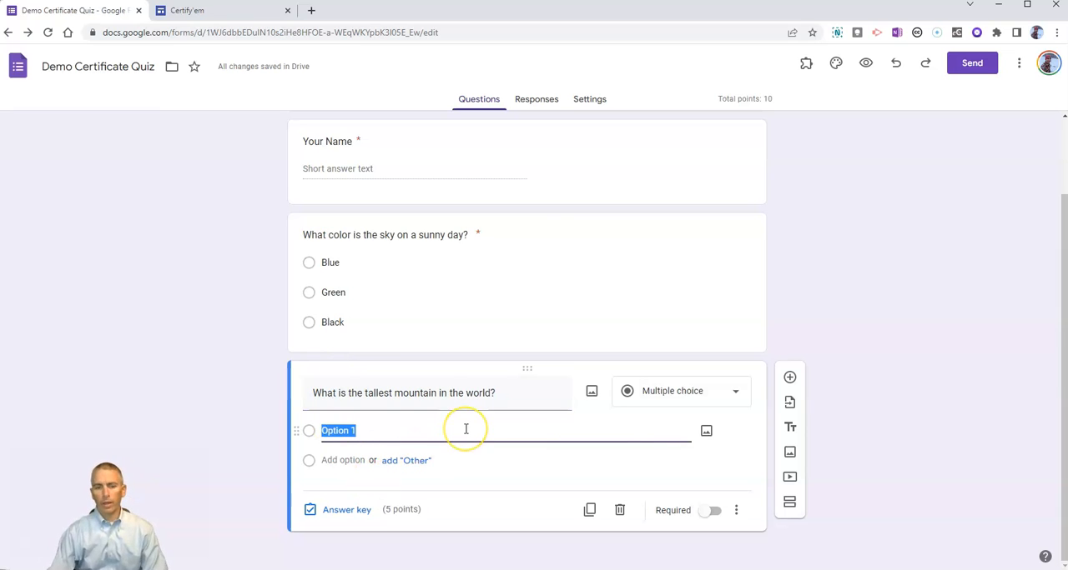
Step: Add the answer choices Everest, K2 and Denali
type("Everest")
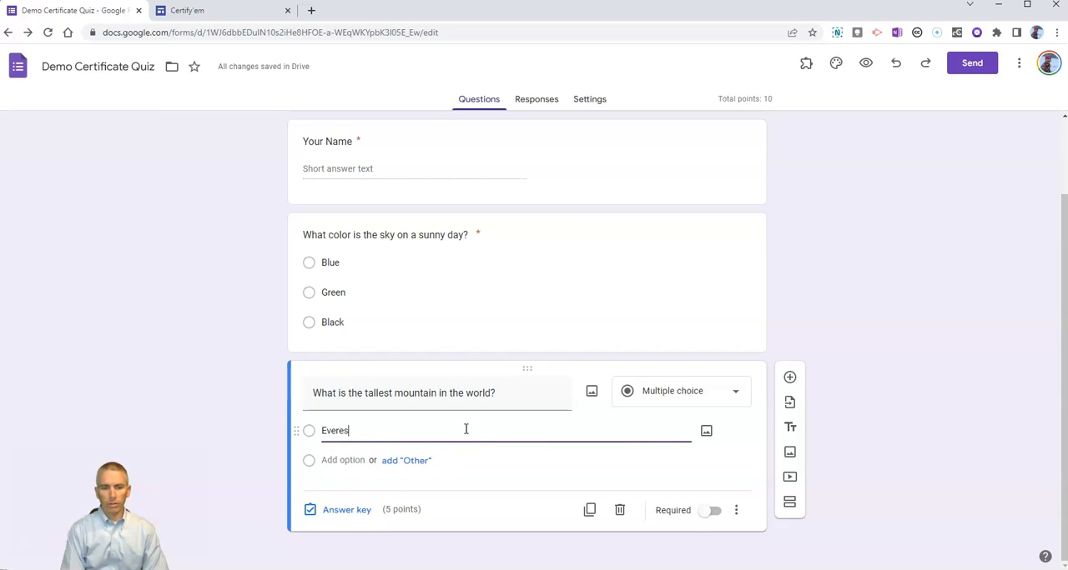
type("K")
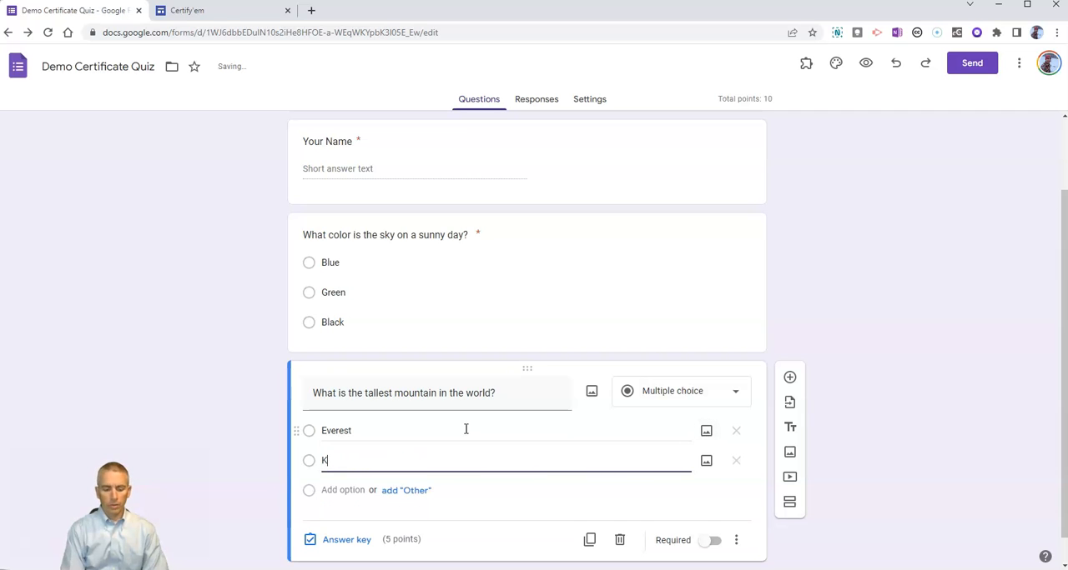
type("2")
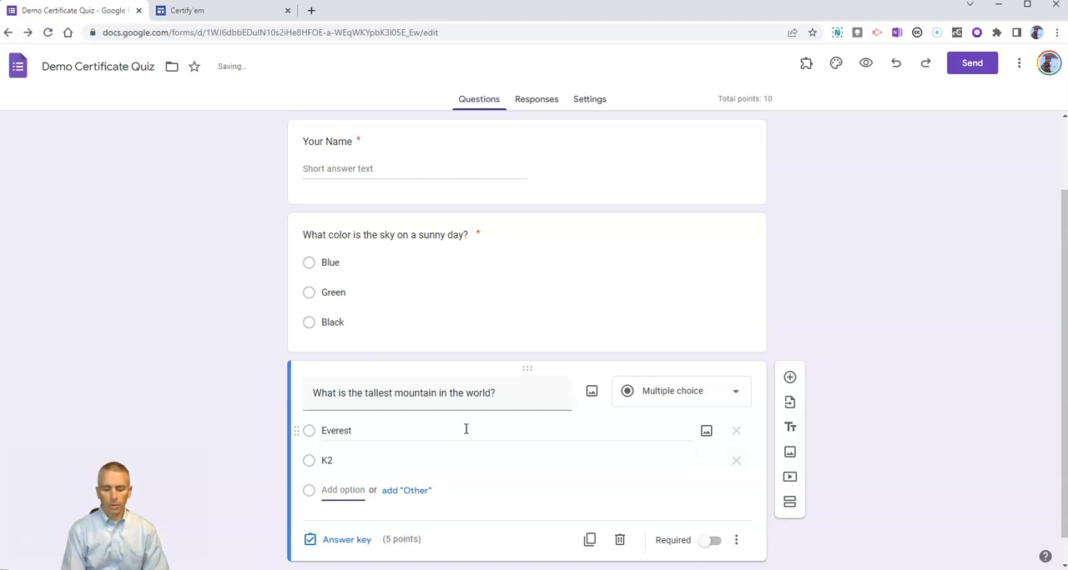
type("Denali")
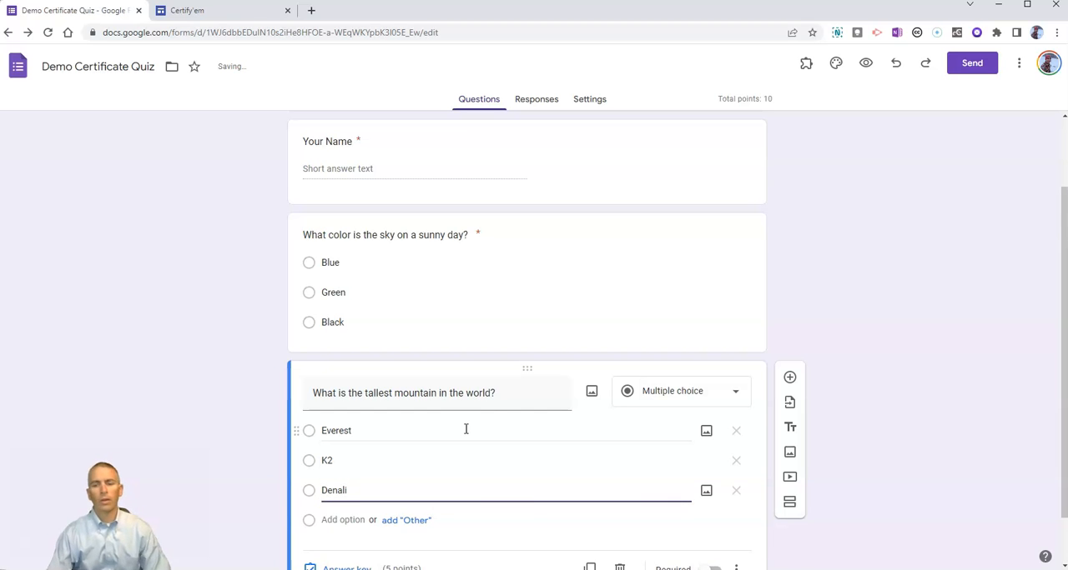
scroll("down", 3)
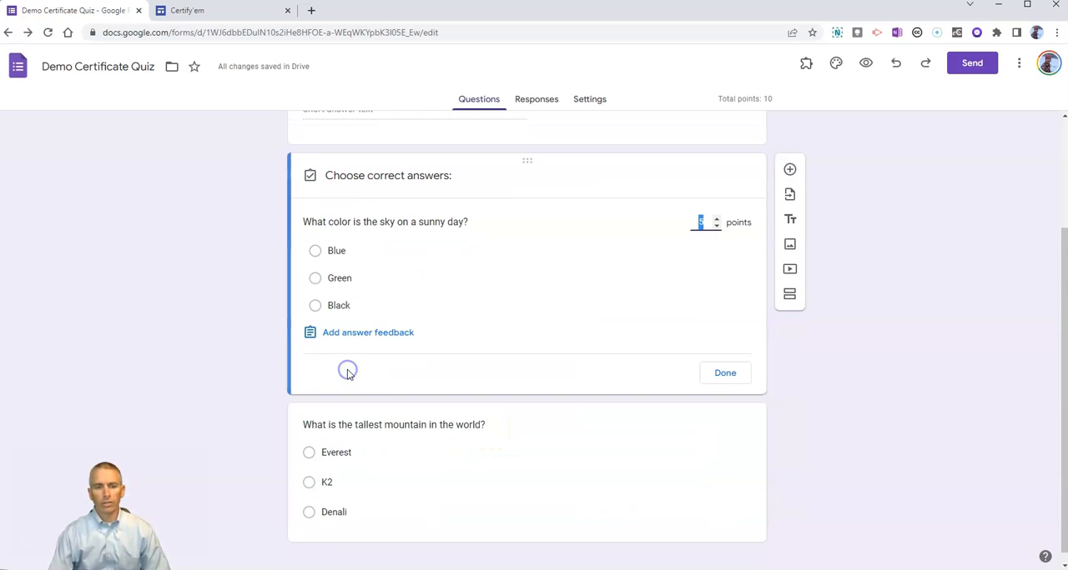
Step: Mark Blue and Everest as correct answers in the answer keys, 5 points each
left_click(314, 250)
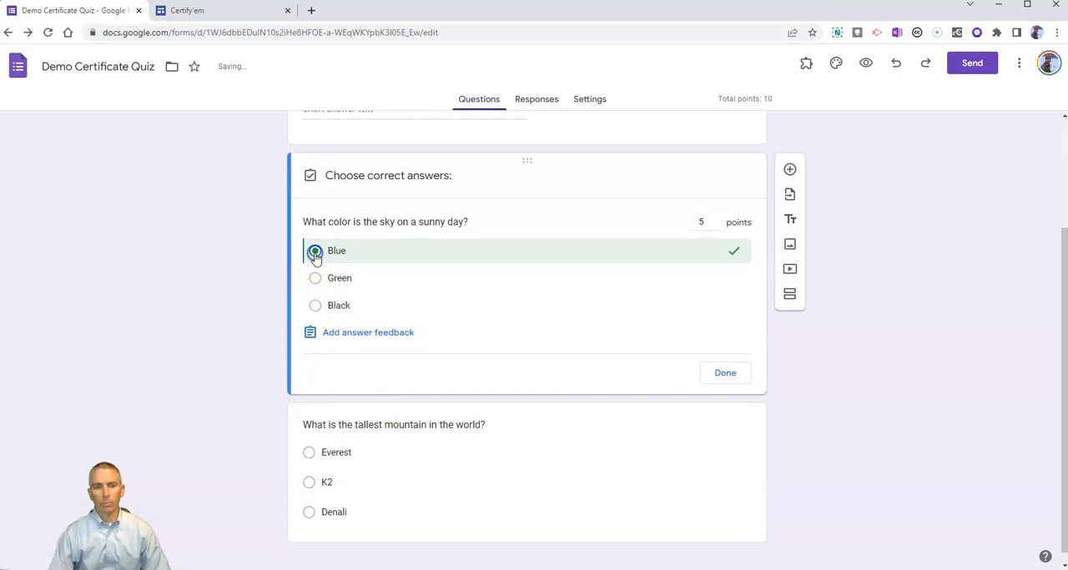
left_click(724, 374)
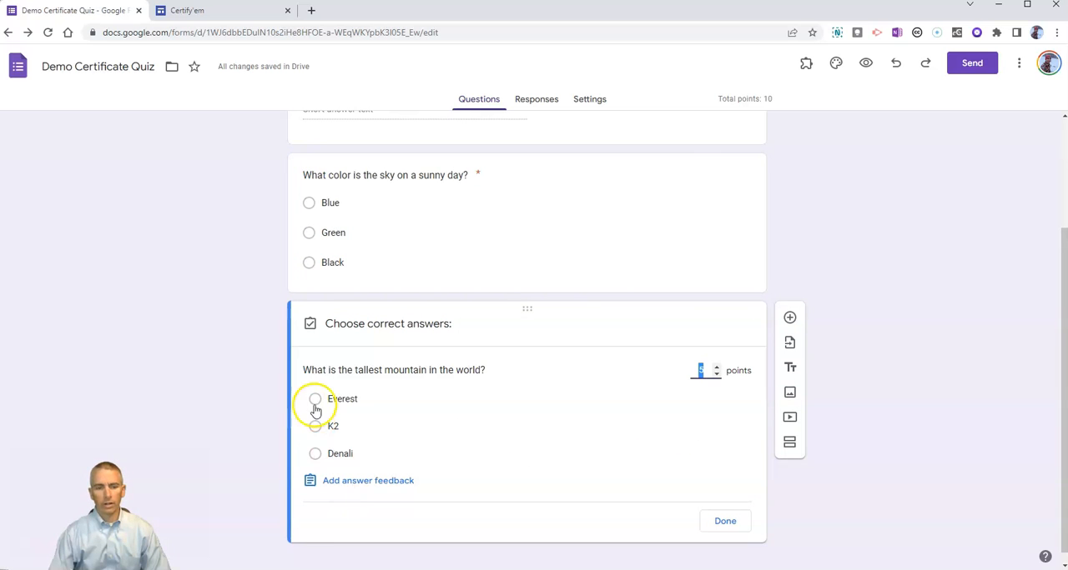
left_click(724, 520)
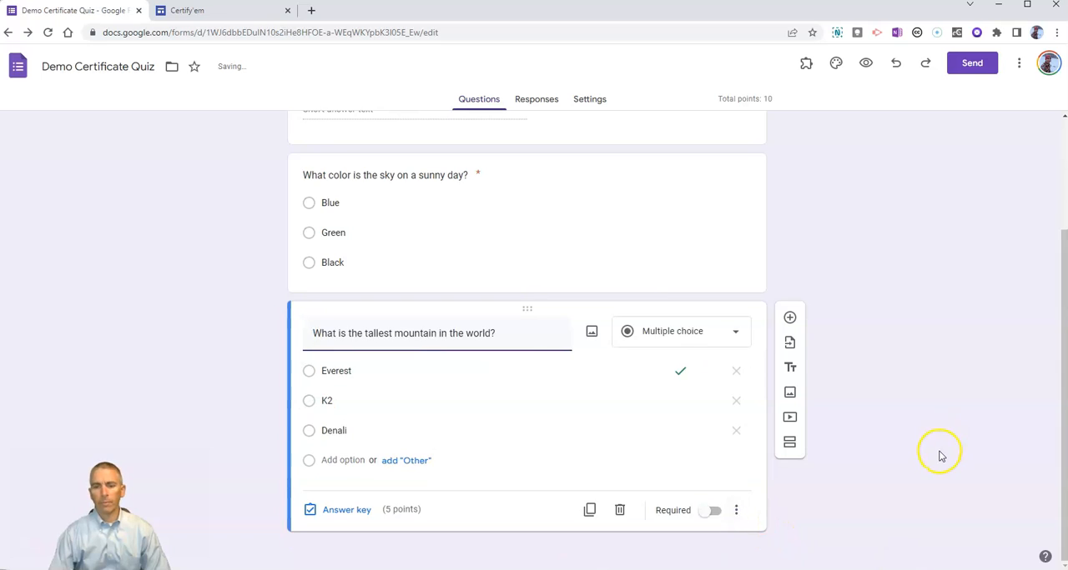
scroll("up", 3)
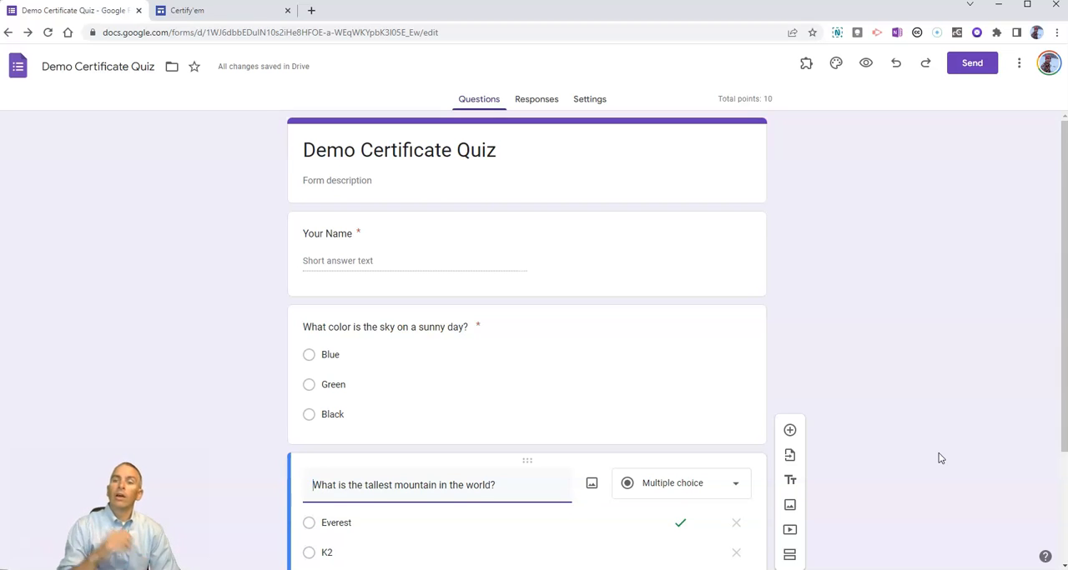
mouse_move(804, 115)
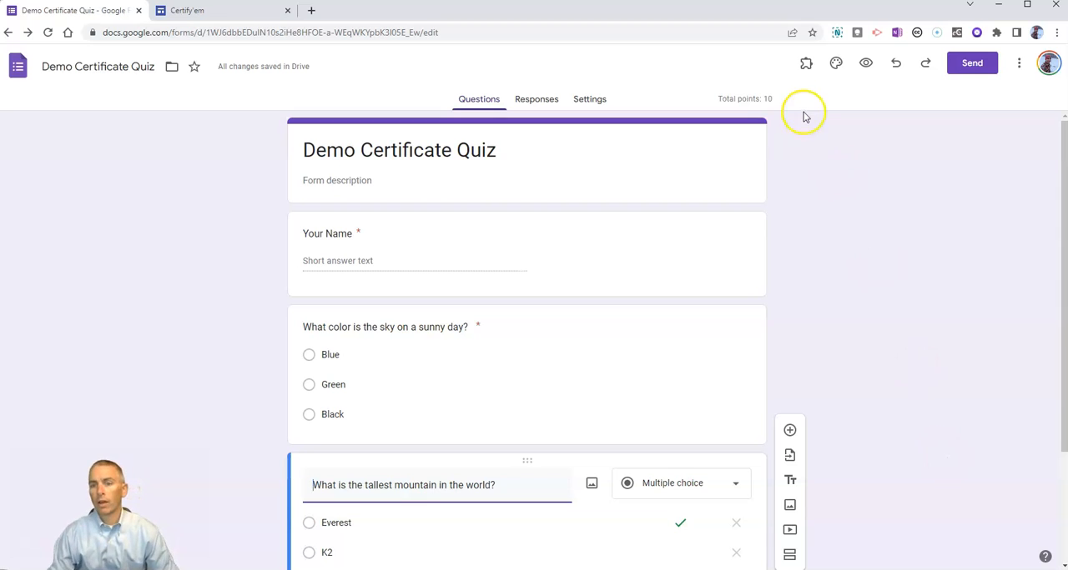
left_click(804, 63)
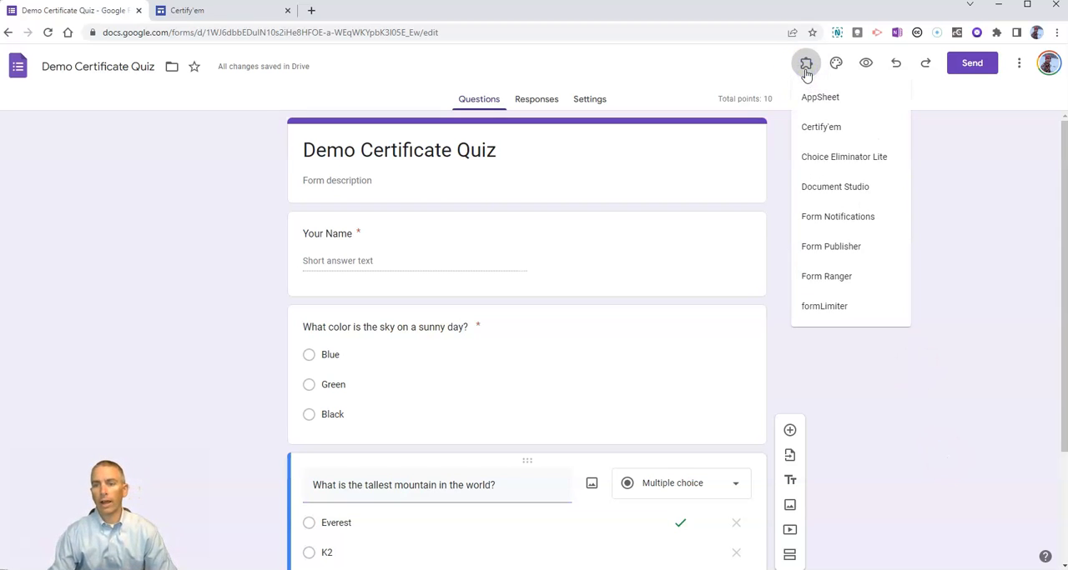
mouse_move(821, 127)
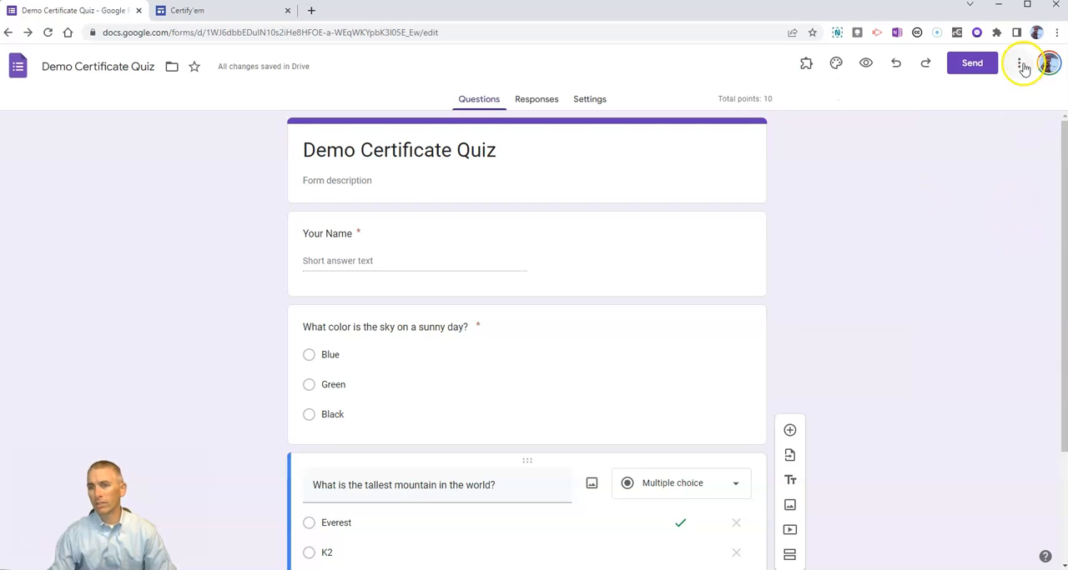
left_click(1019, 63)
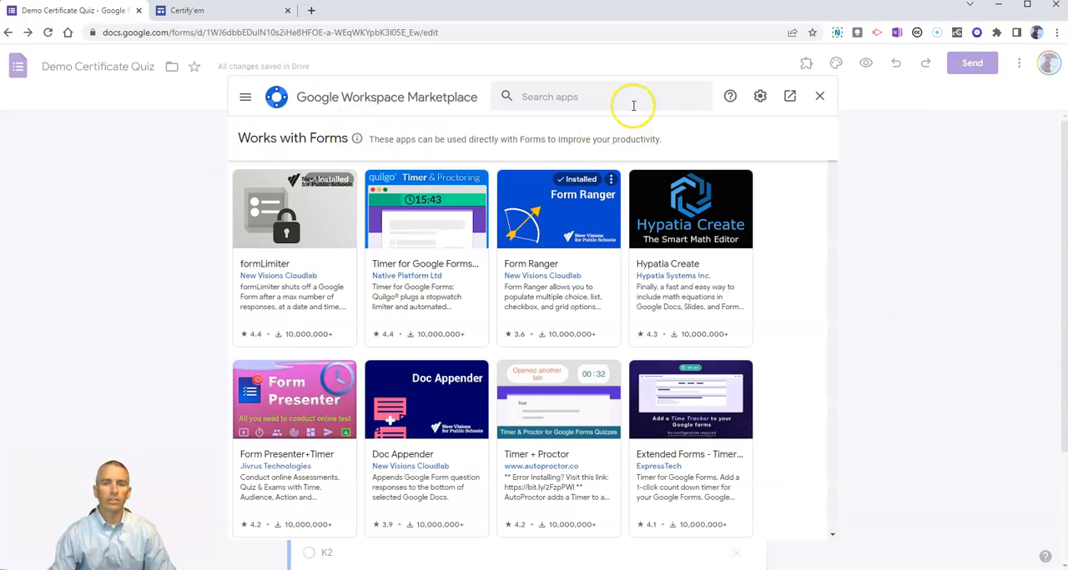
type("certi")
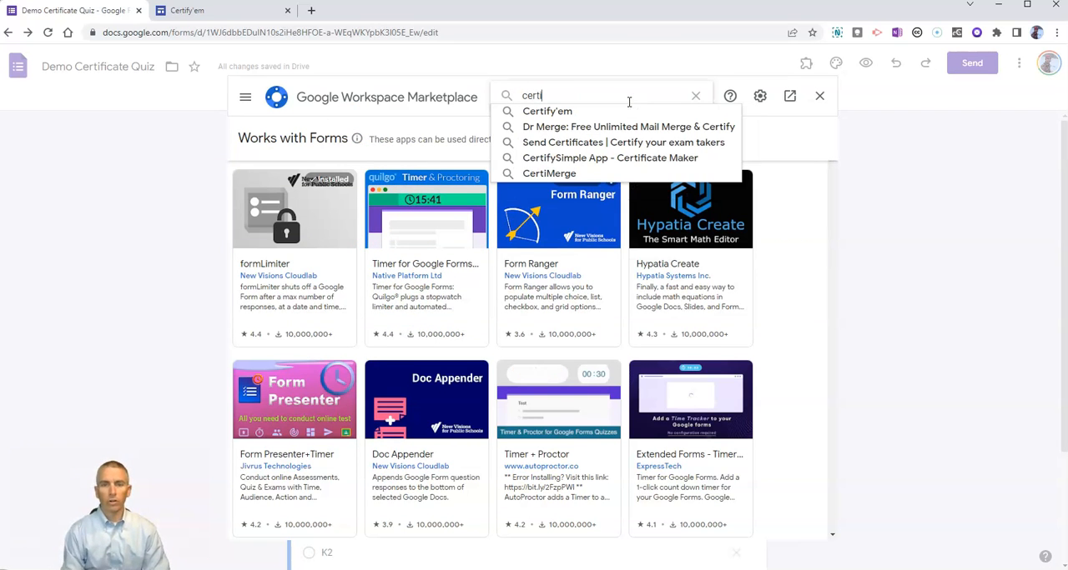
left_click(548, 110)
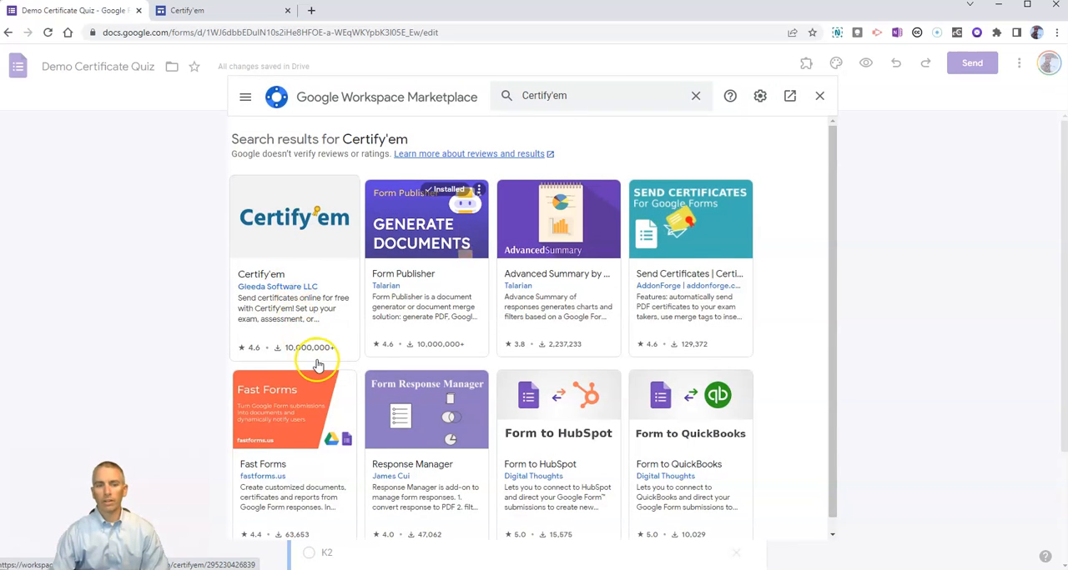
left_click(818, 95)
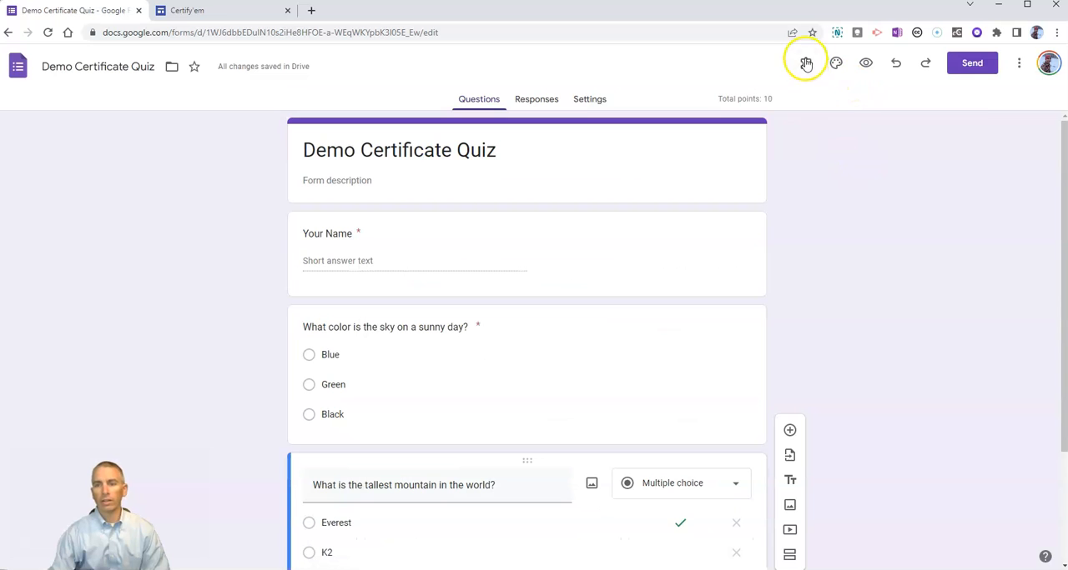
Step: Enable Certify'em in this quiz from the Add-ons menu, opening its sidebar
left_click(806, 63)
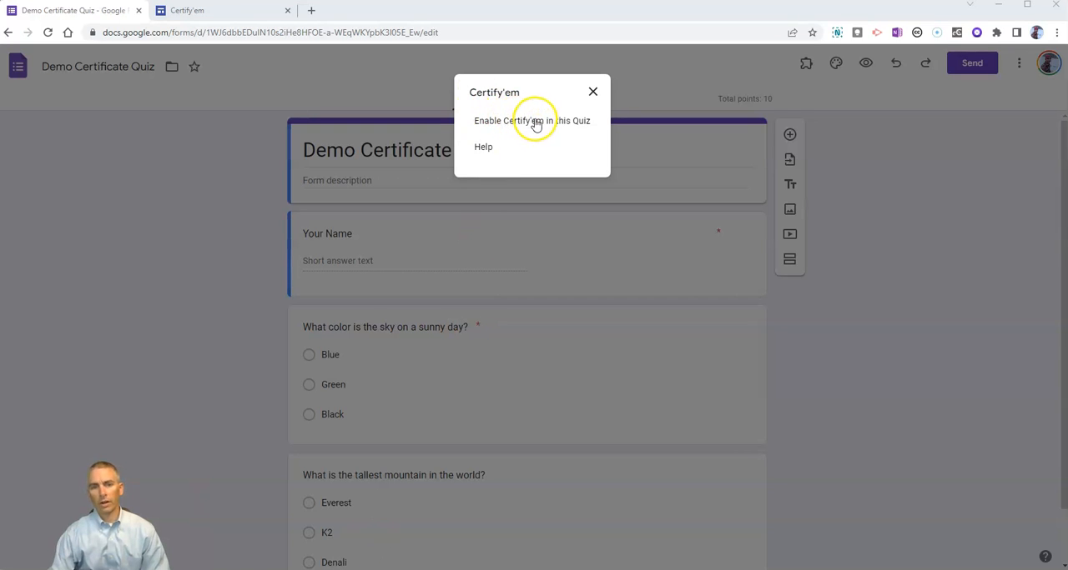
left_click(531, 120)
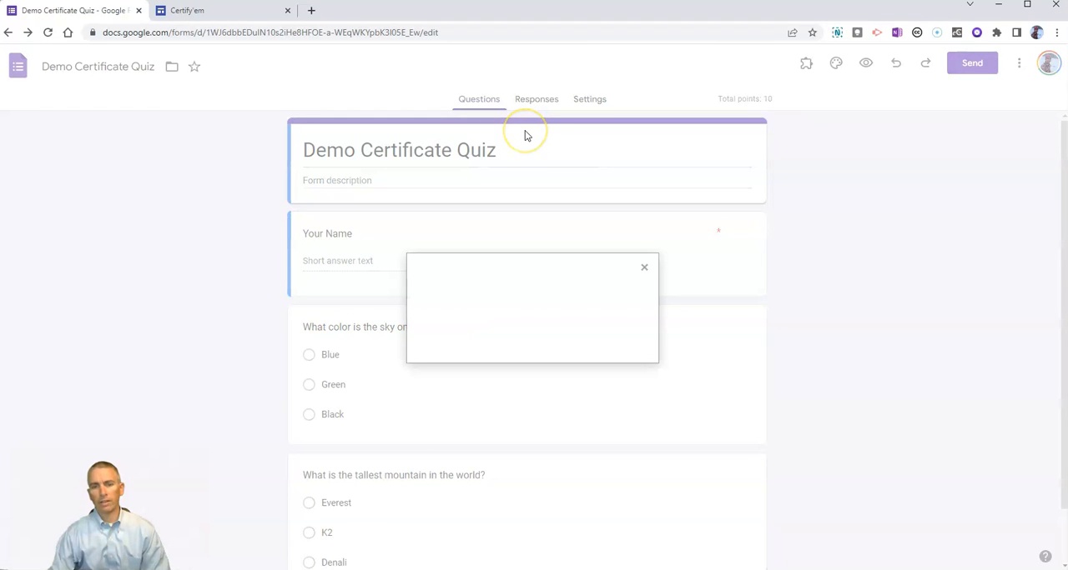
left_click(464, 327)
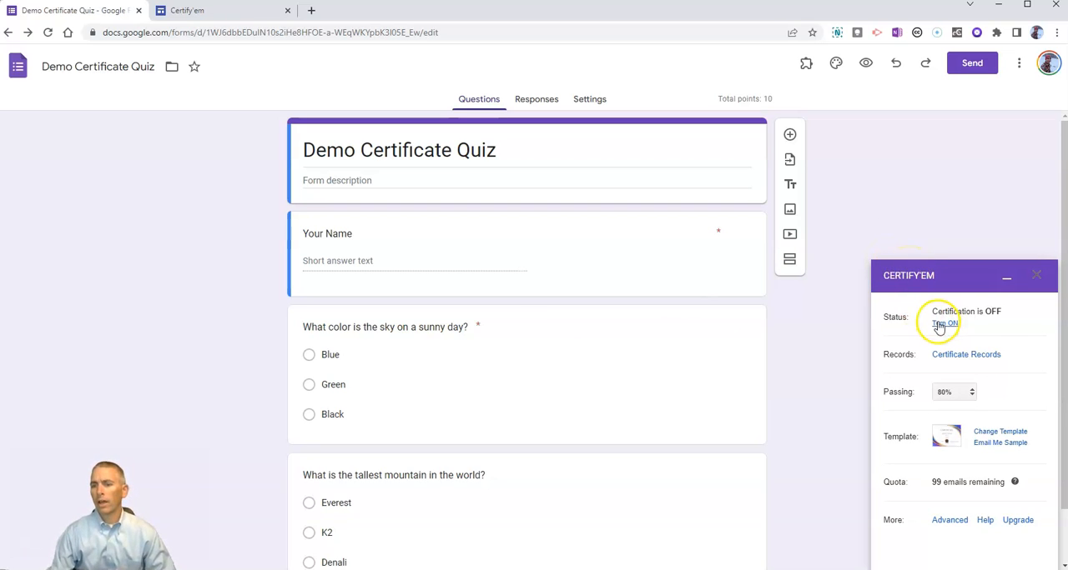
Step: Turn certification on and set the passing score to 60%
left_click(945, 324)
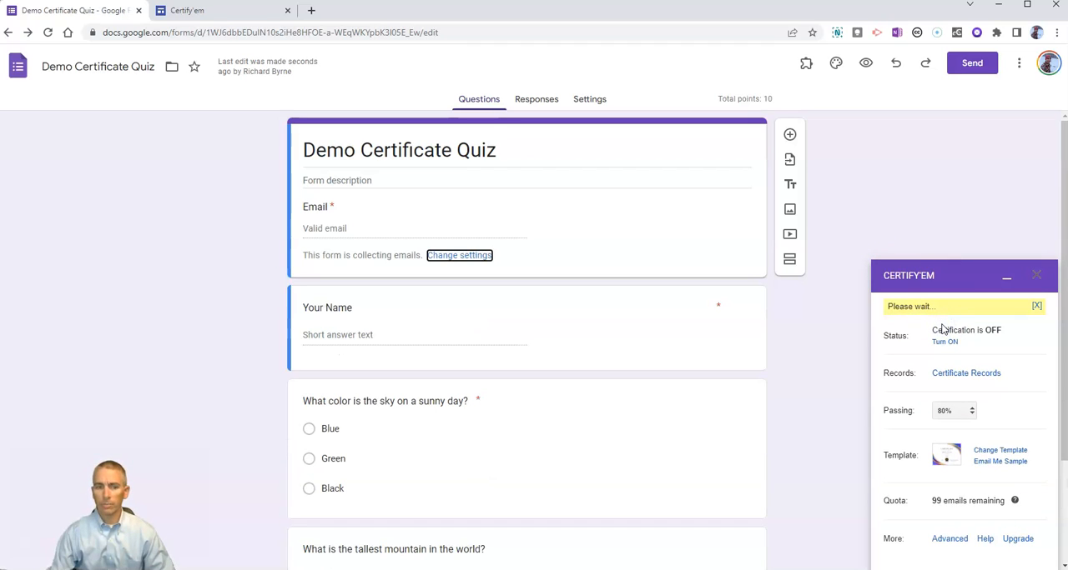
mouse_move(385, 323)
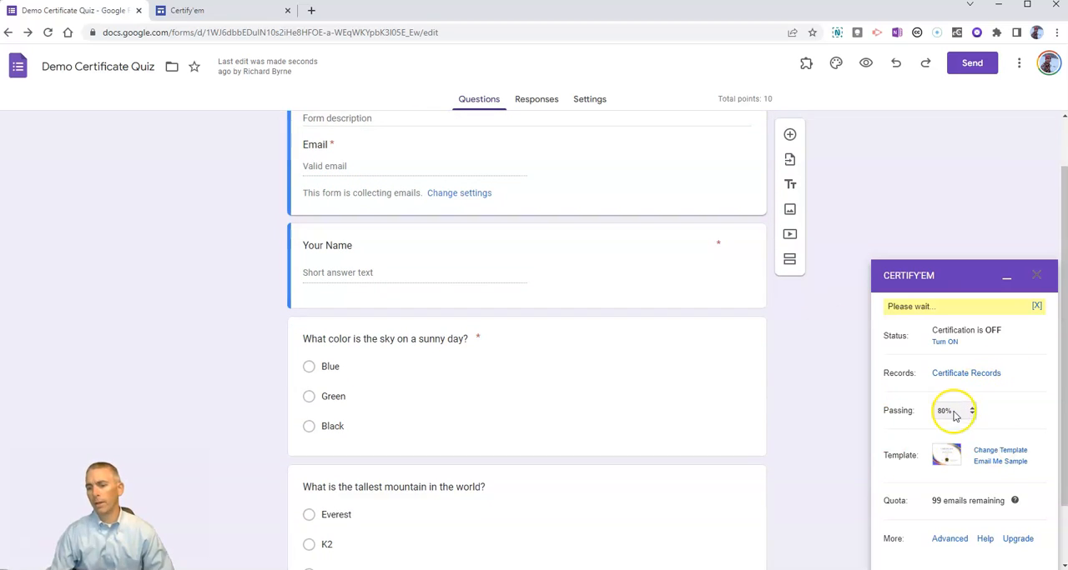
left_click(944, 342)
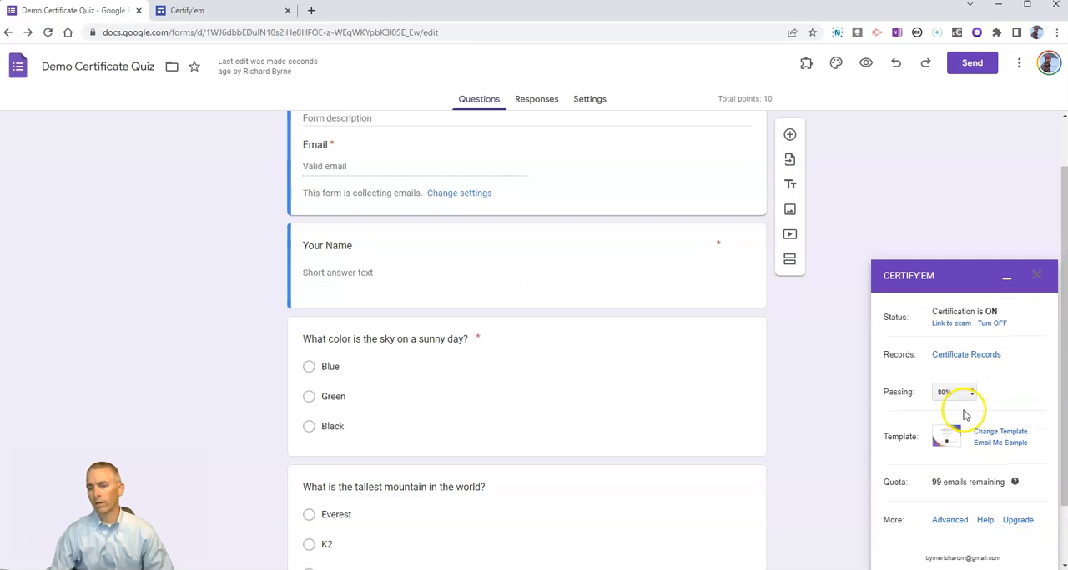
left_click(954, 392)
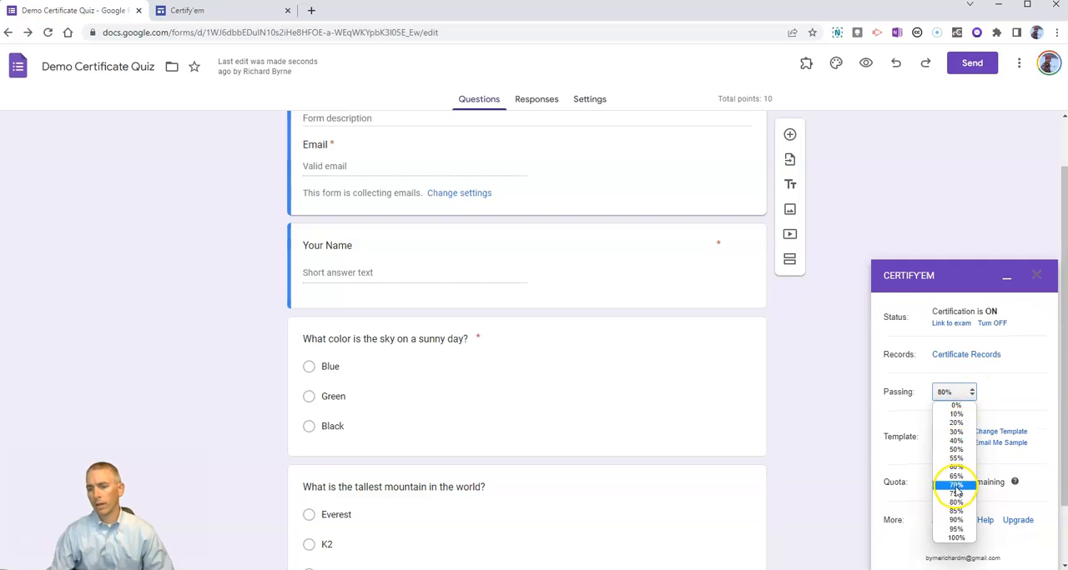
mouse_move(954, 504)
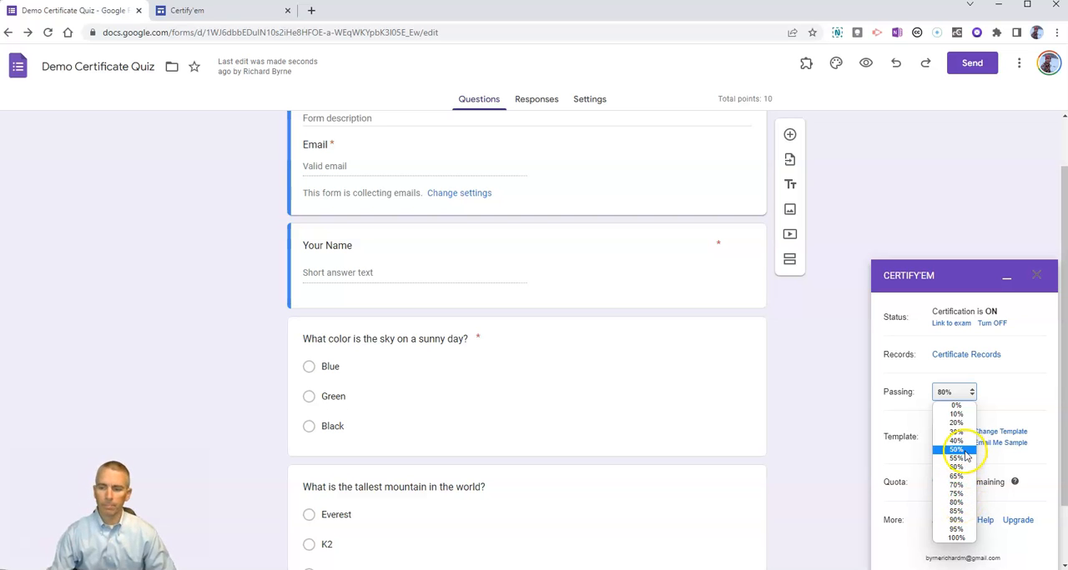
left_click(954, 451)
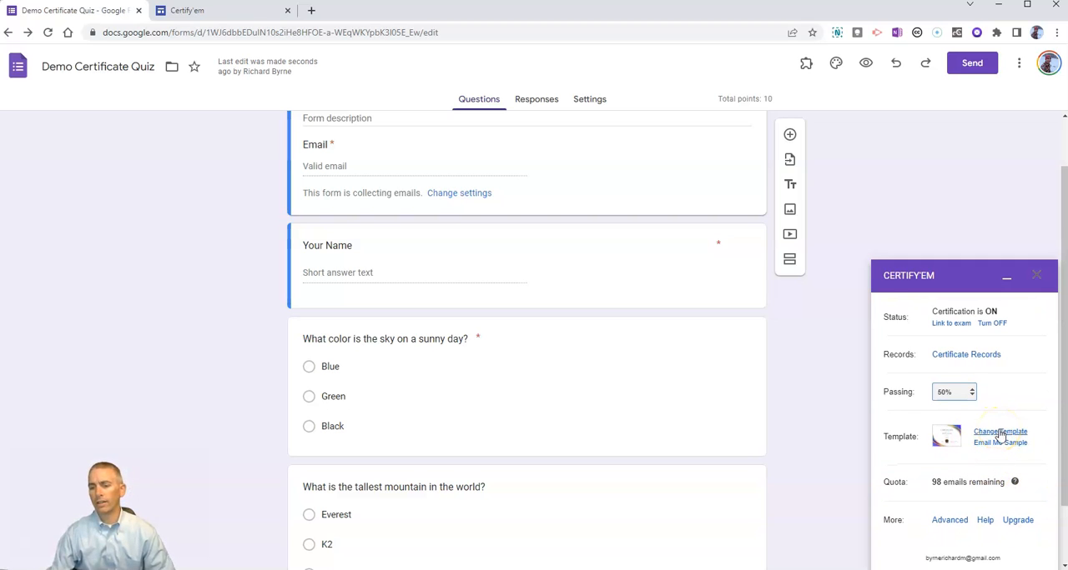
Step: Select the existing Classroom Podcasting Slides presentation from Drive as the certificate template
left_click(1000, 432)
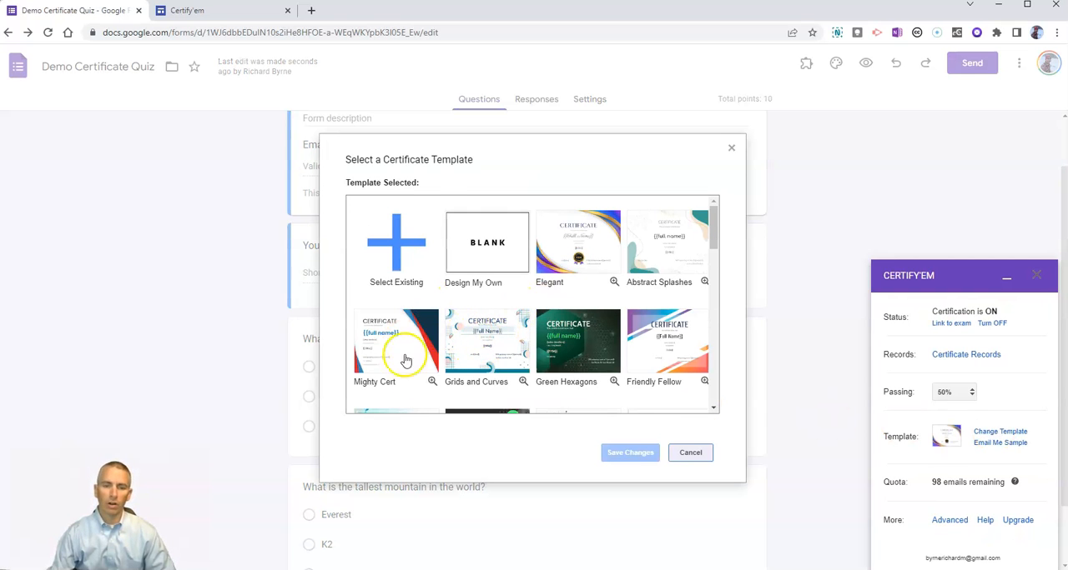
scroll("down", 3)
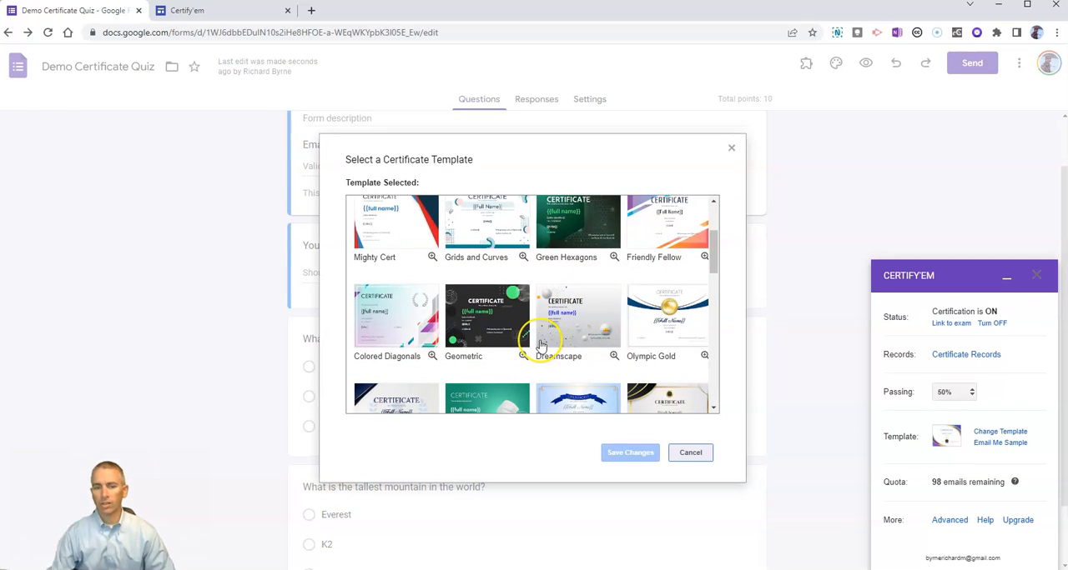
scroll("up", 3)
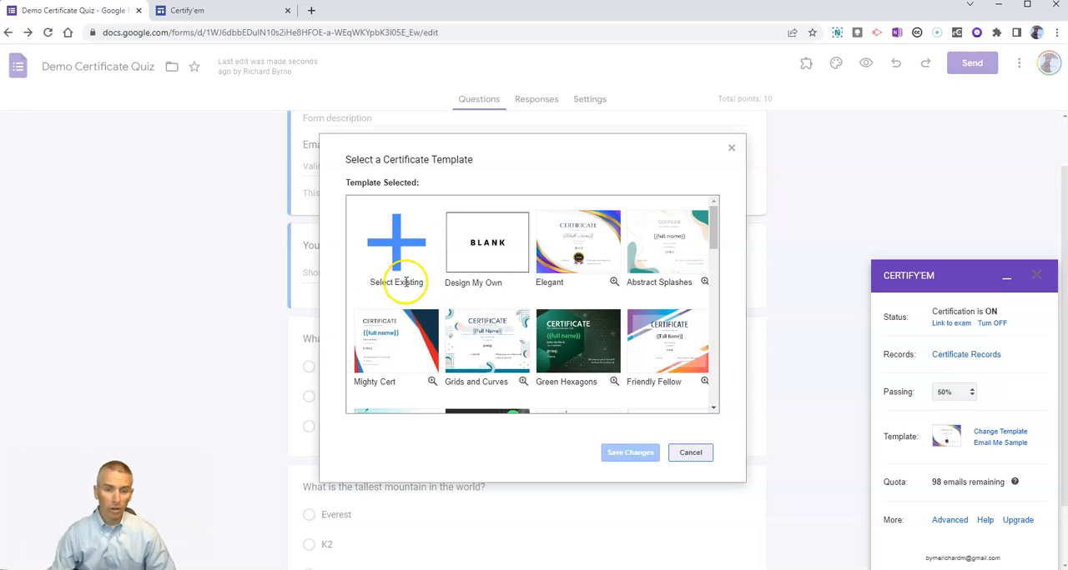
mouse_move(487, 244)
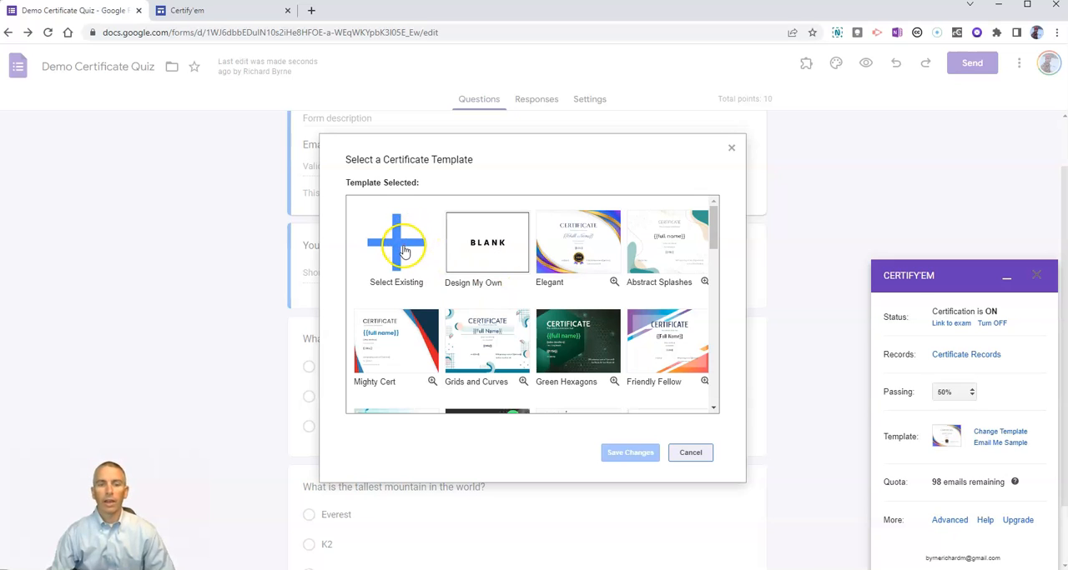
left_click(487, 243)
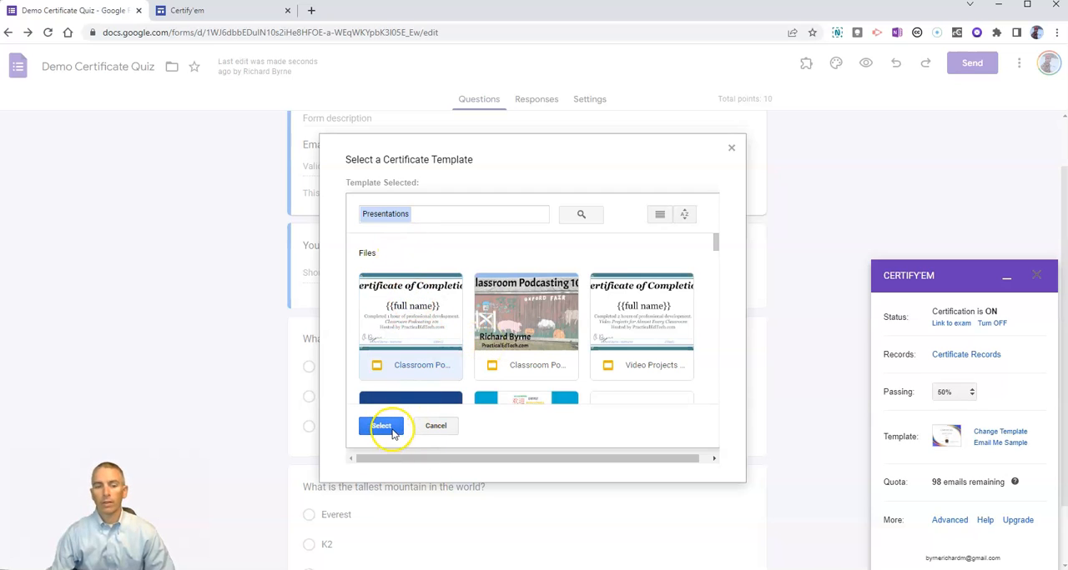
left_click(380, 427)
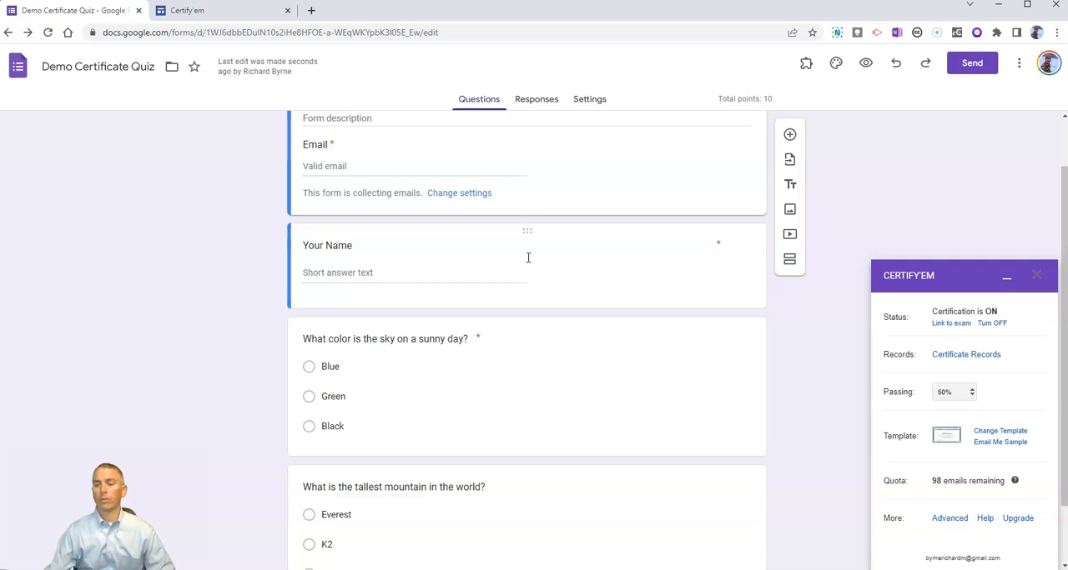
Step: Have Certify'em email a sample certificate to me via Email Me Sample
scroll("up", 3)
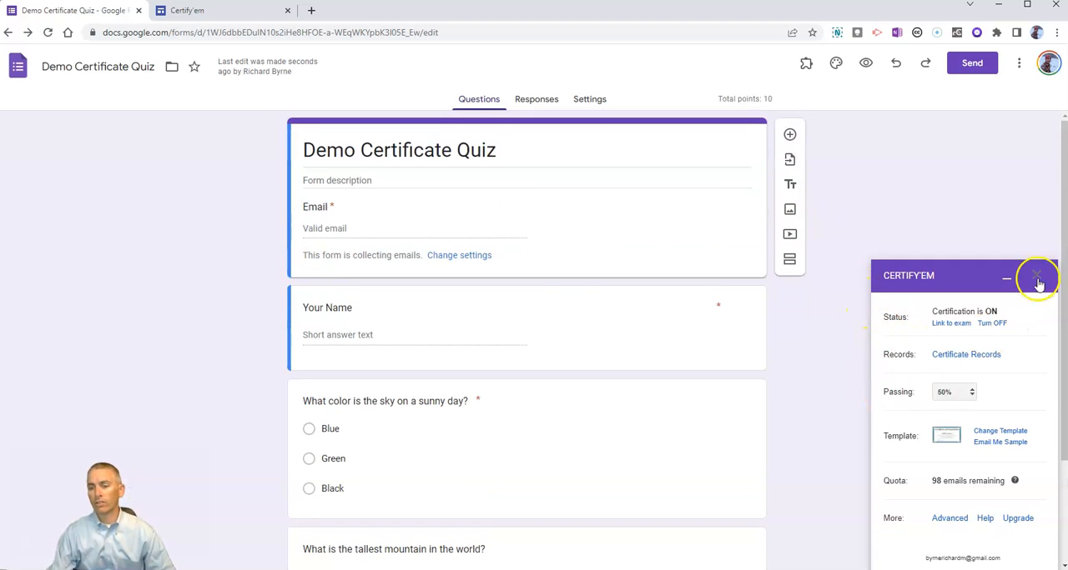
mouse_move(1027, 310)
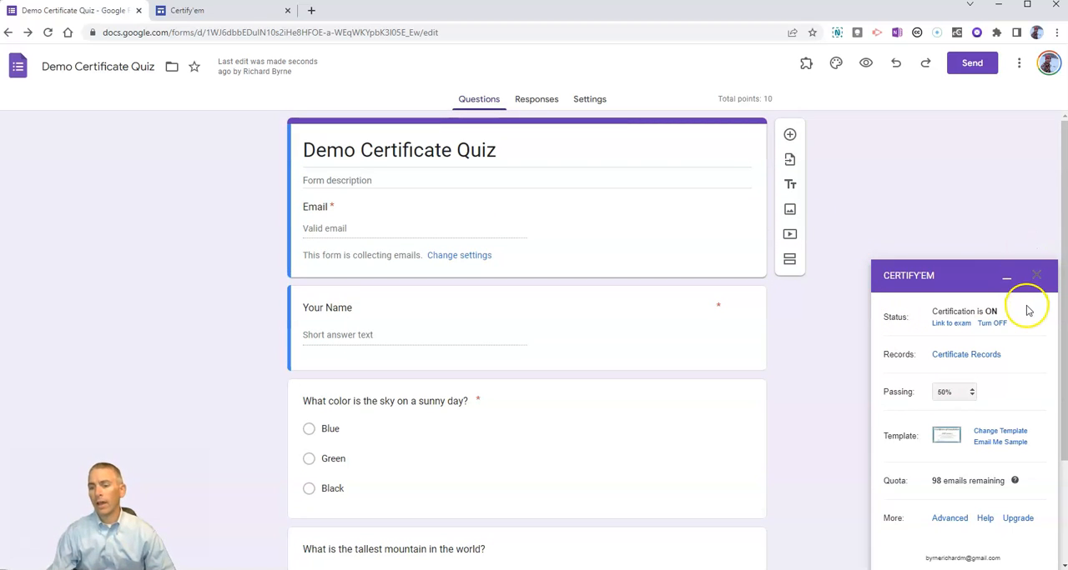
mouse_move(1004, 449)
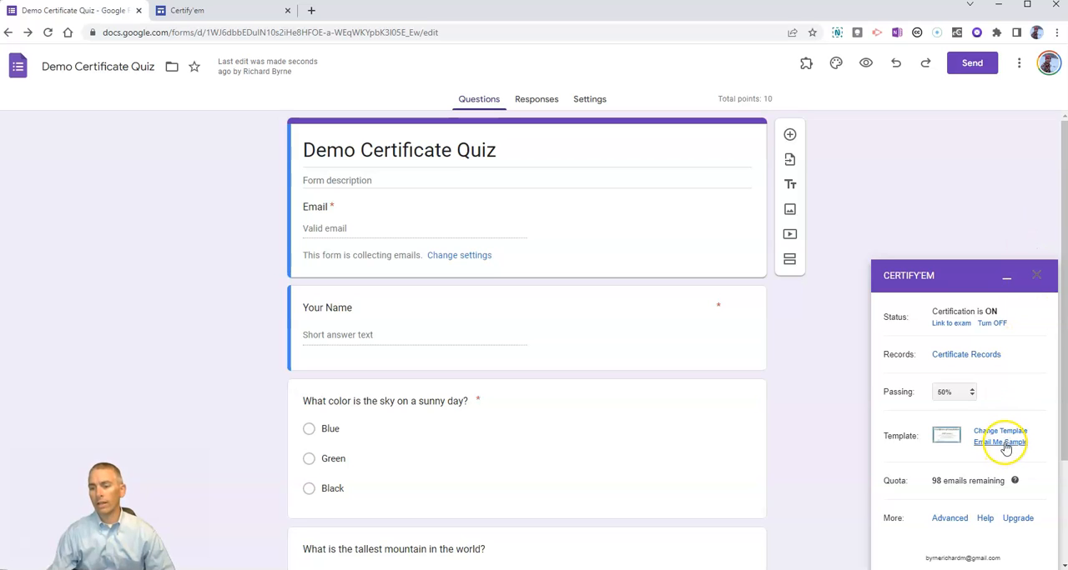
left_click(1001, 442)
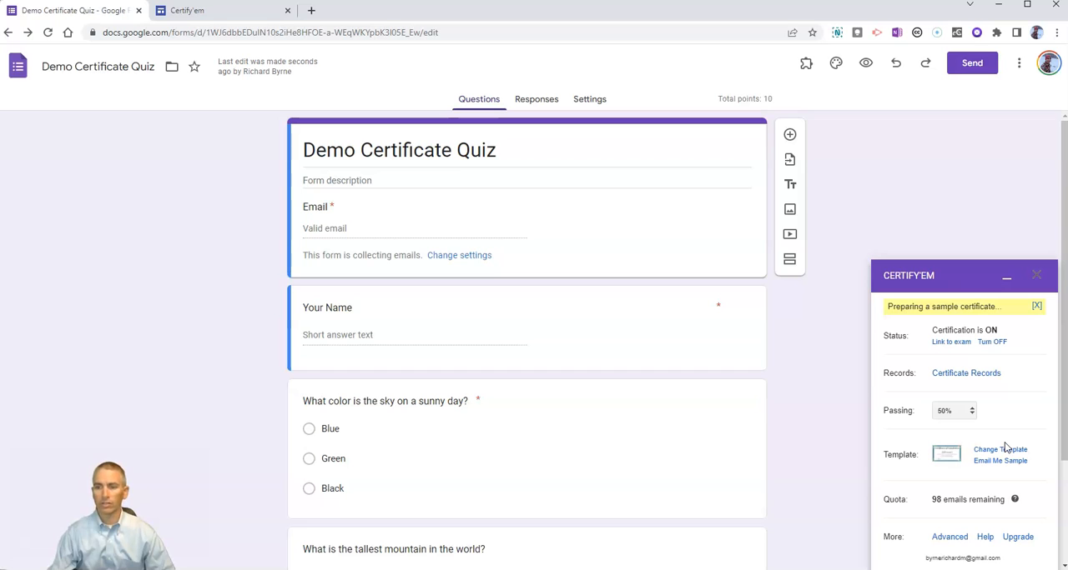
mouse_move(1004, 447)
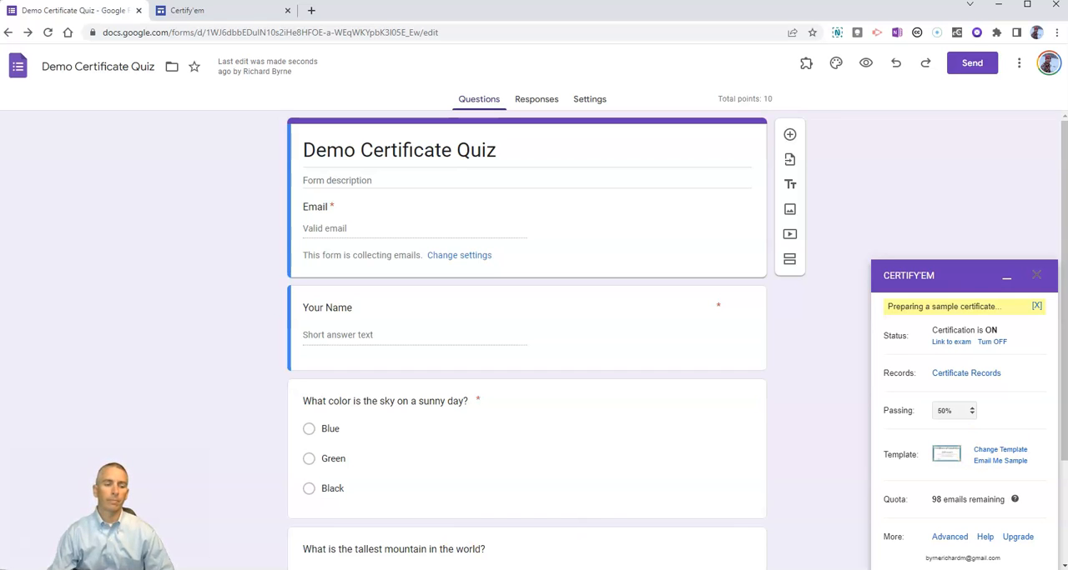
left_click(999, 461)
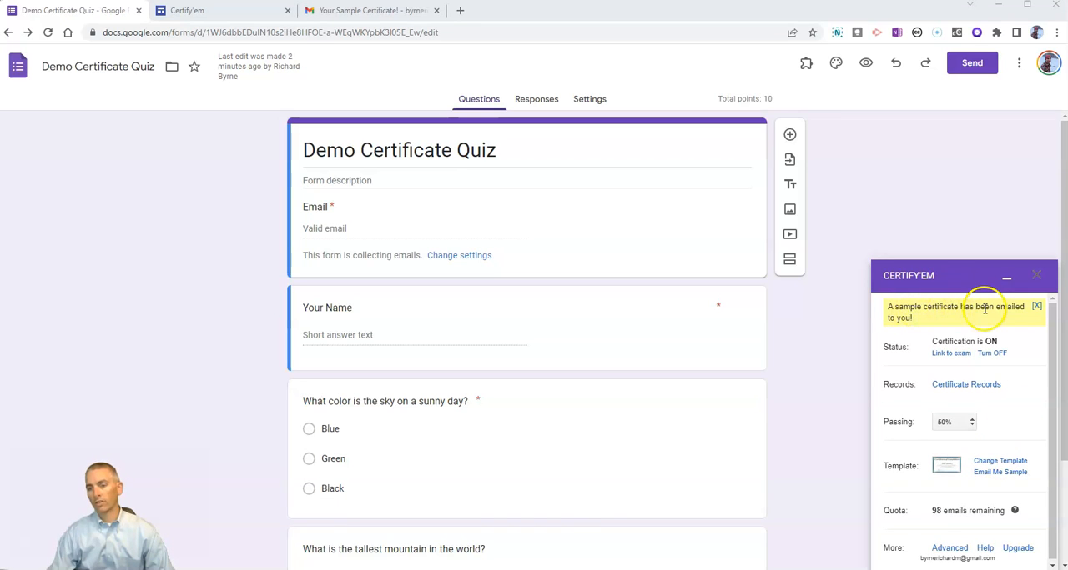
mouse_move(684, 242)
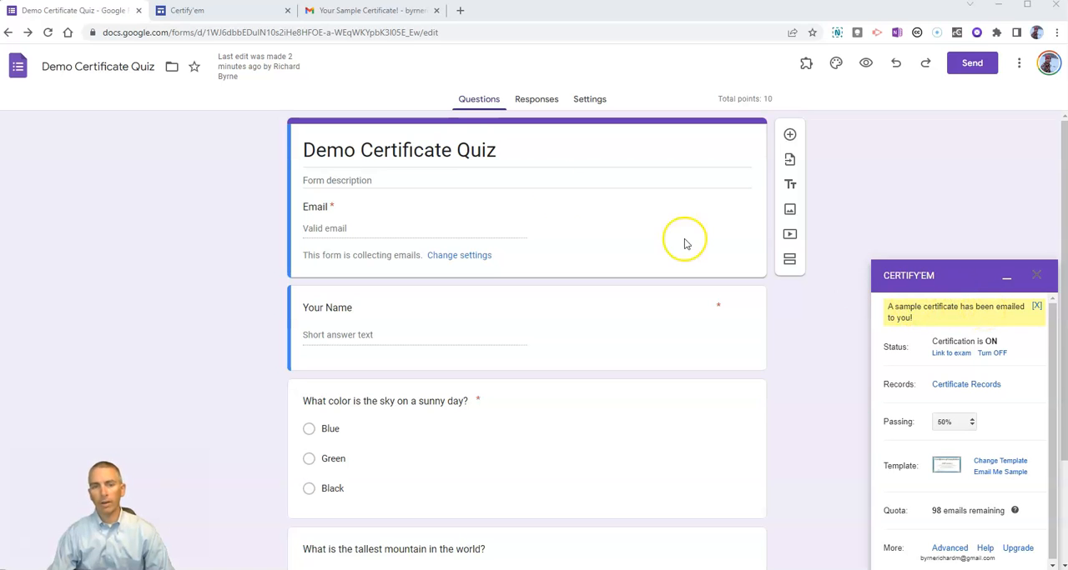
left_click(370, 10)
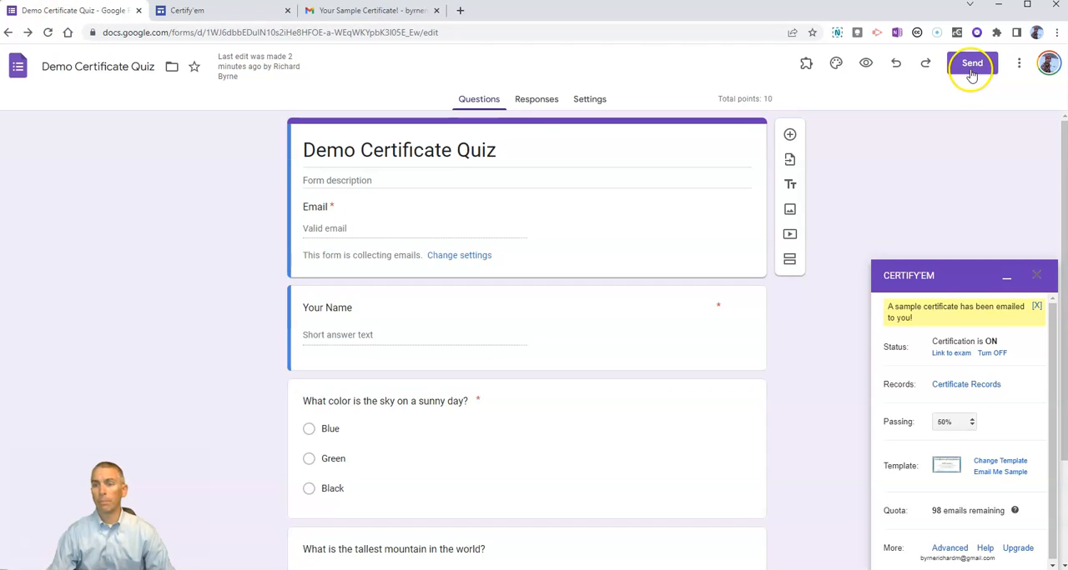
mouse_move(864, 64)
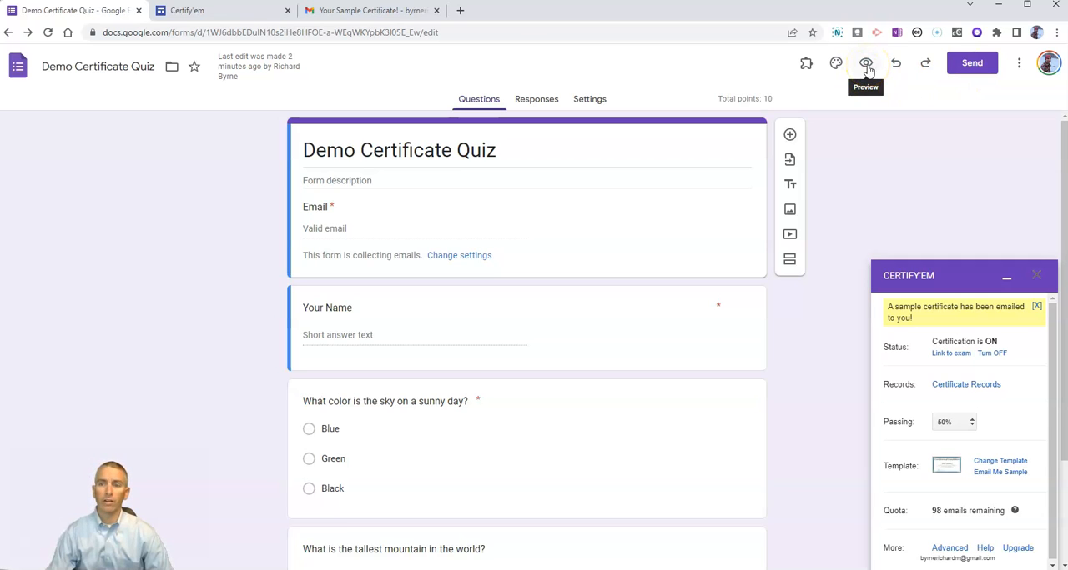
left_click(864, 64)
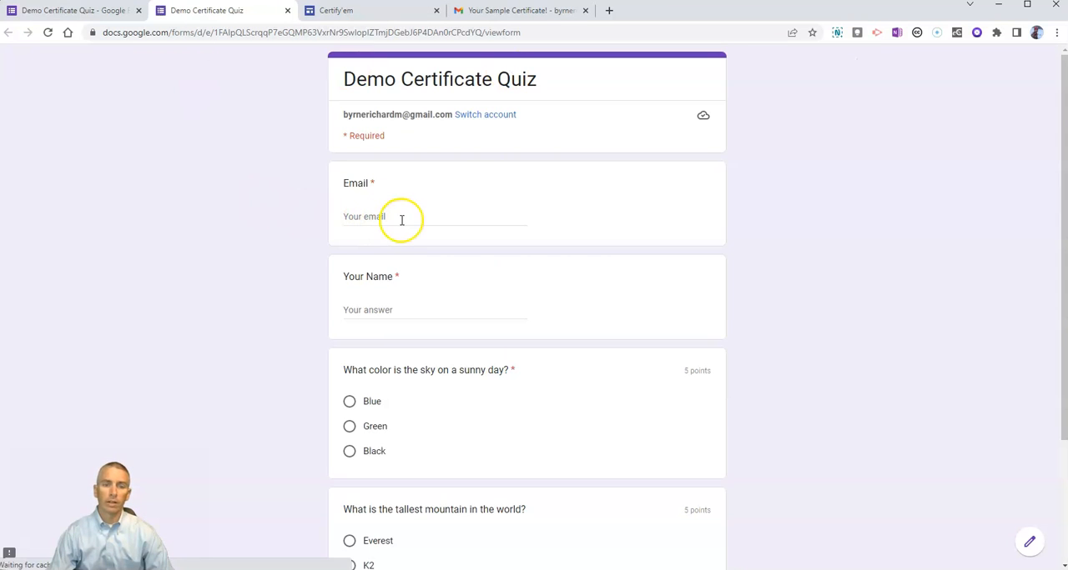
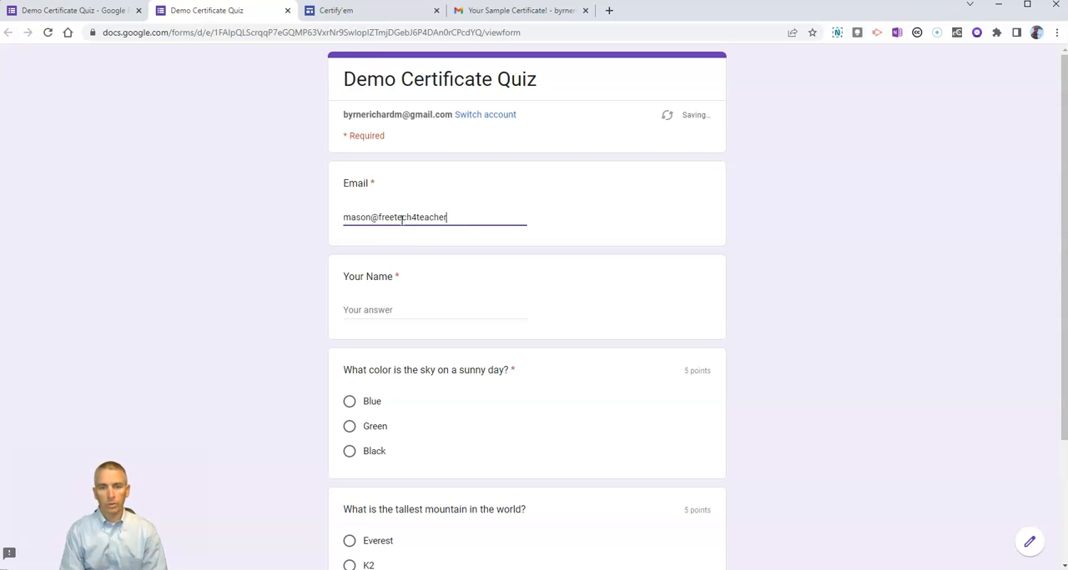
type("Masn")
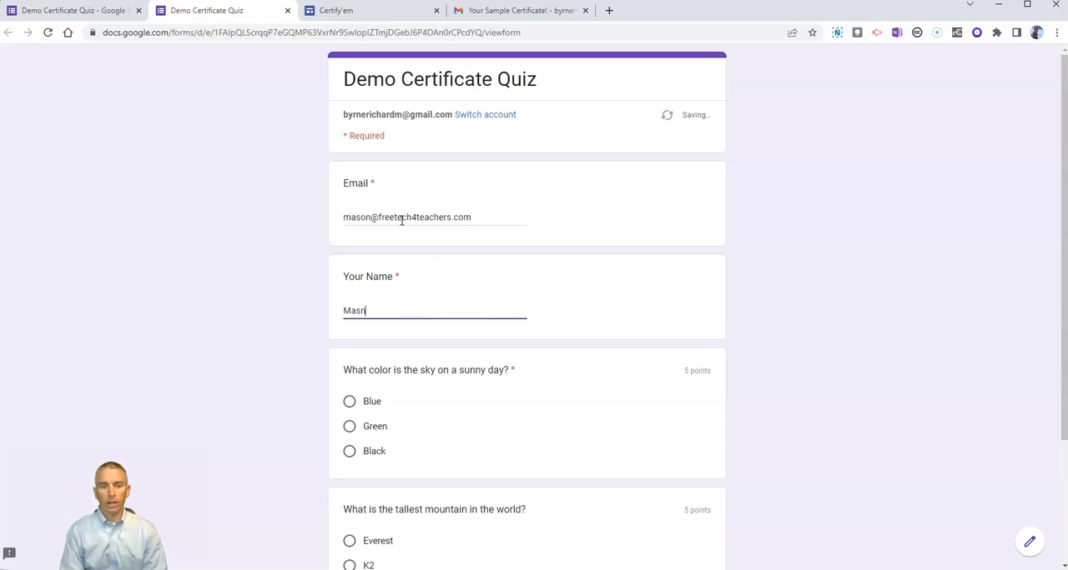
type("Mason the Dog")
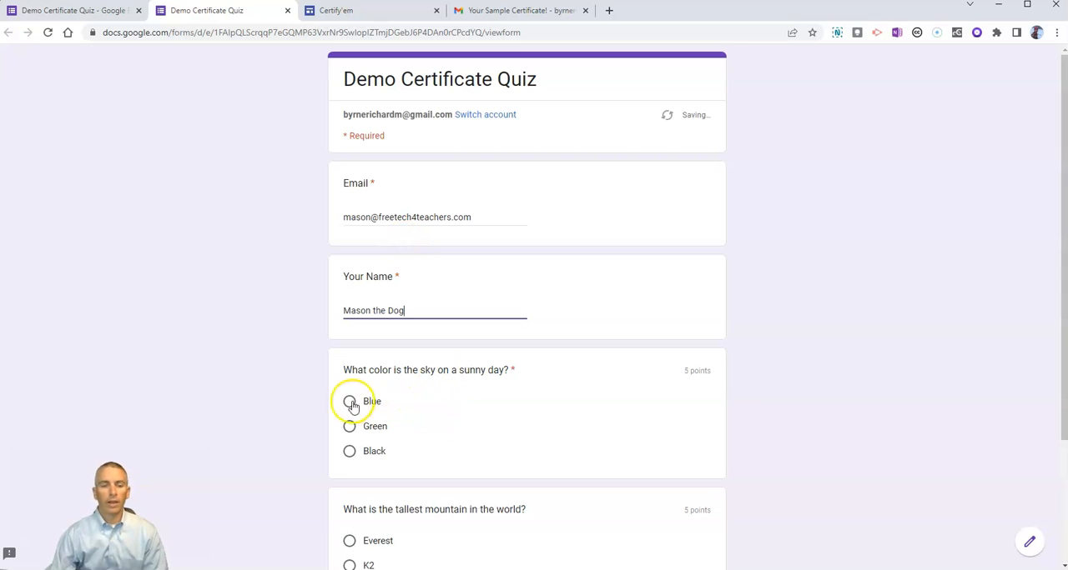
Step: Answer Blue for the sky colour and Everest for the tallest mountain
left_click(350, 400)
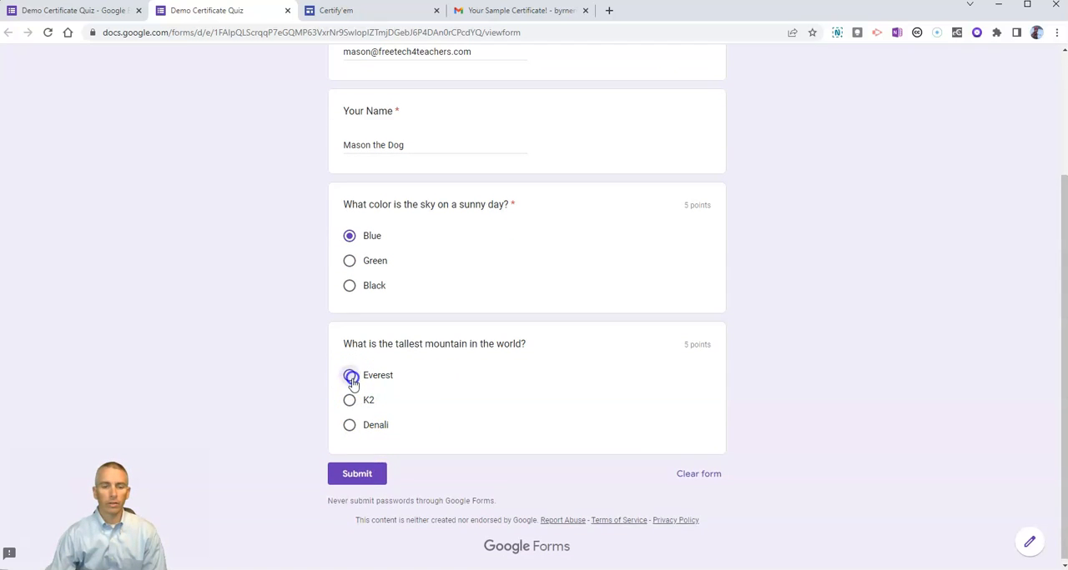
left_click(357, 474)
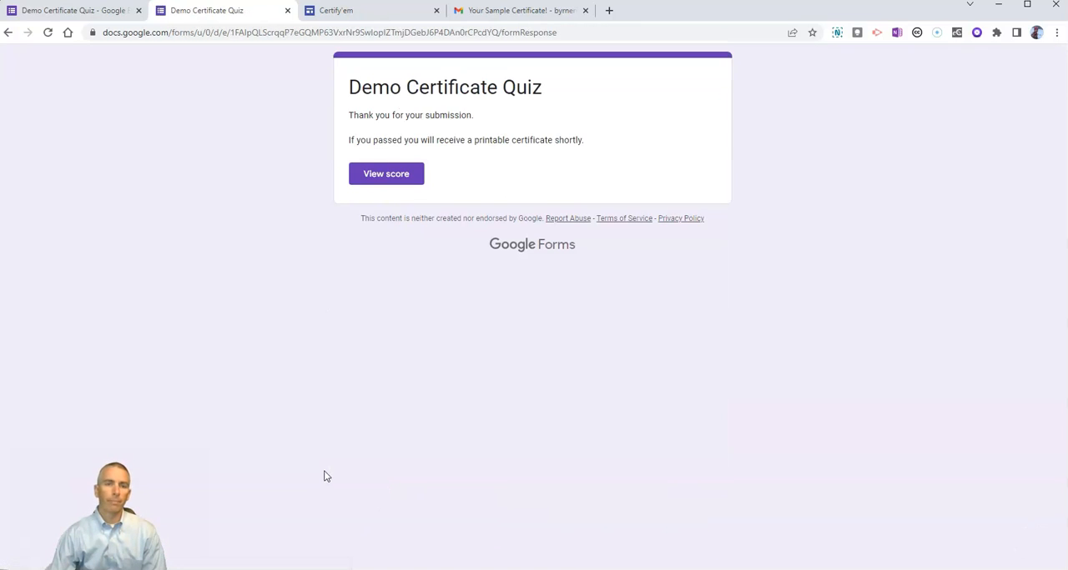
Step: View the submitted response's score of 10/10 with Blue and Everest marked correct
left_click(387, 174)
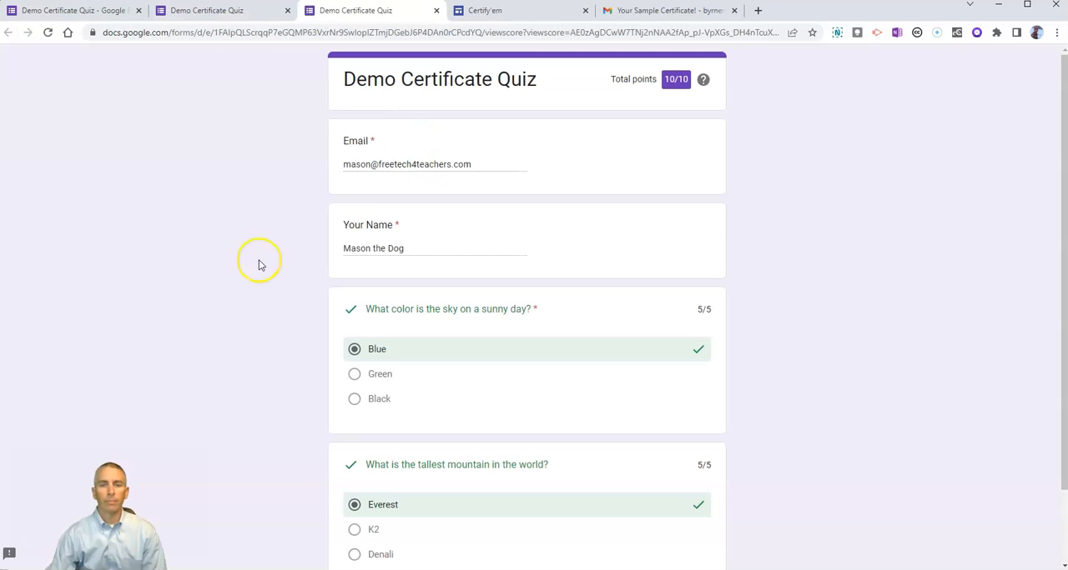
mouse_move(307, 300)
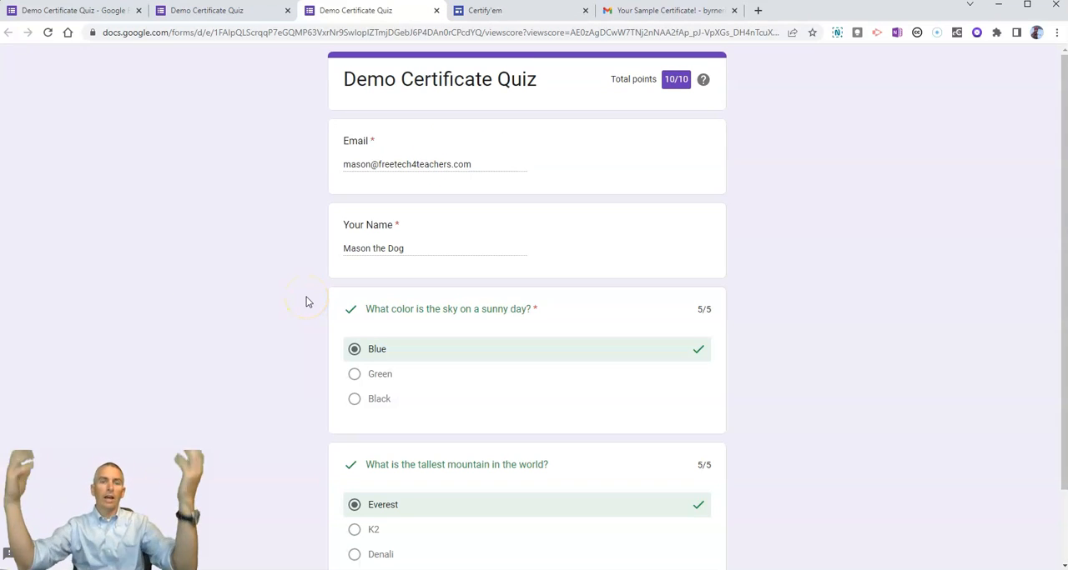
mouse_move(431, 324)
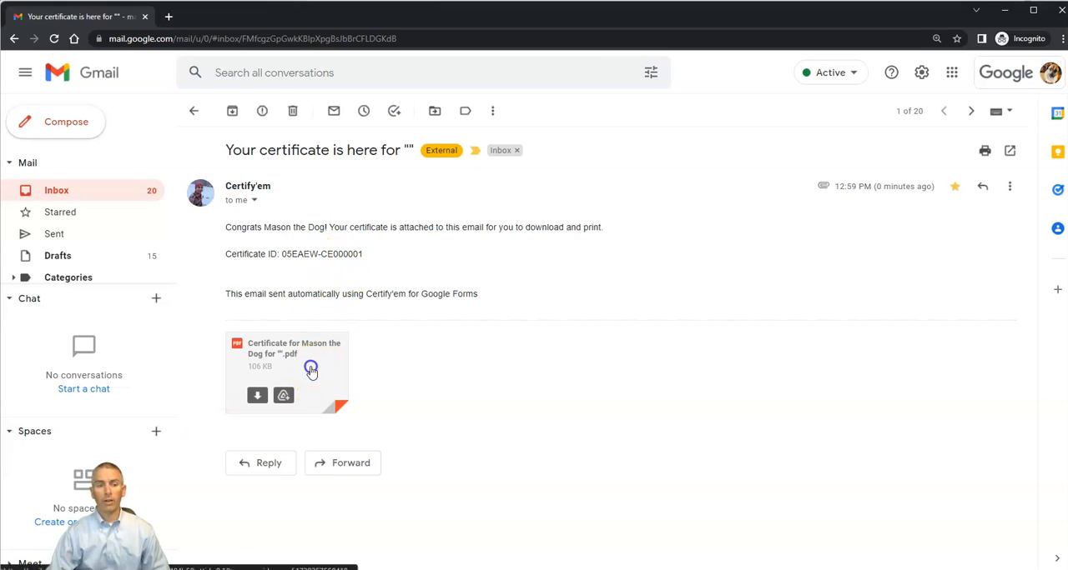
left_click(311, 370)
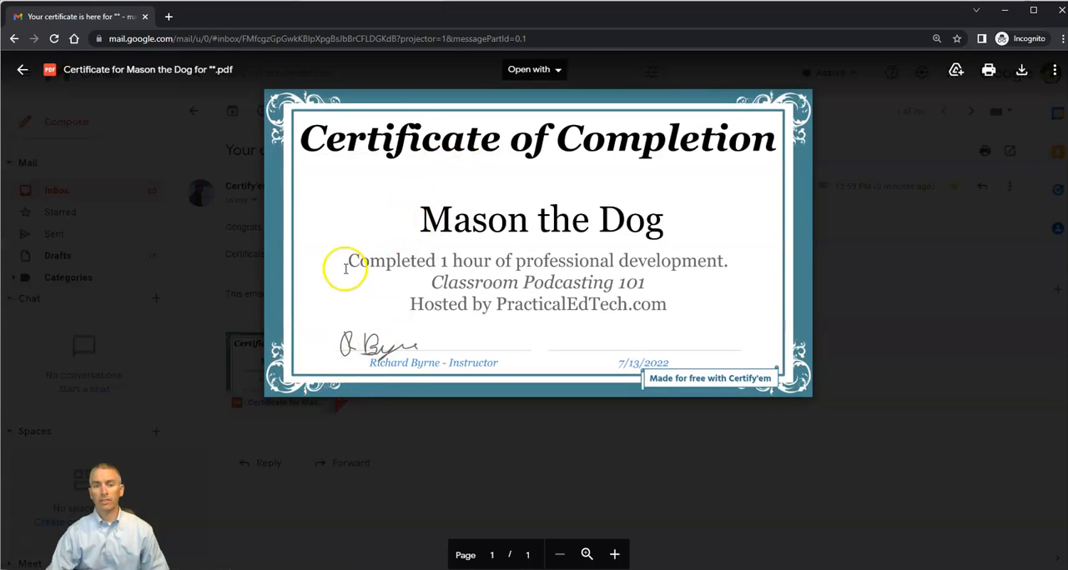
left_click(23, 70)
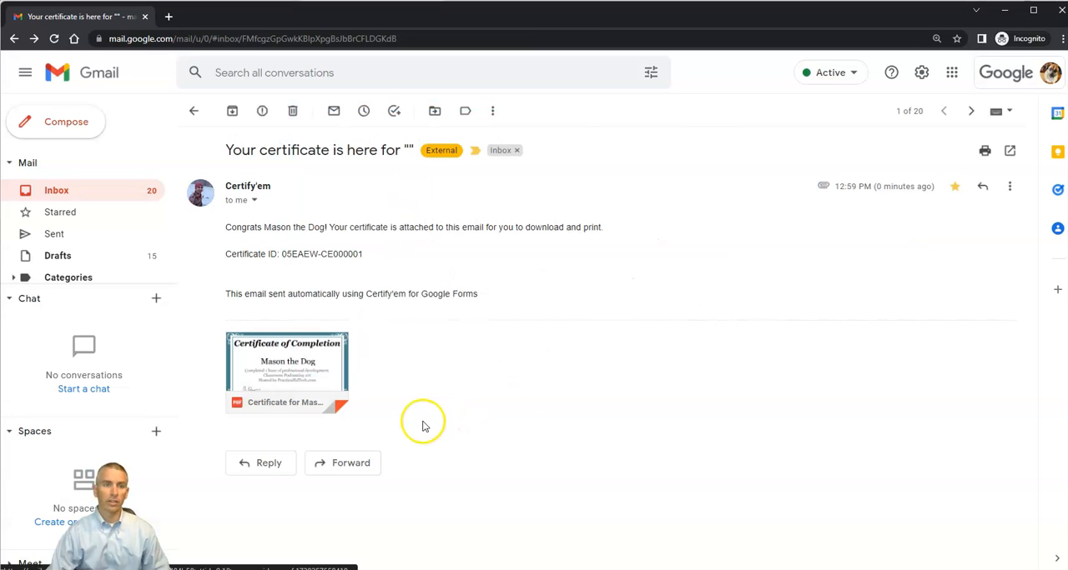